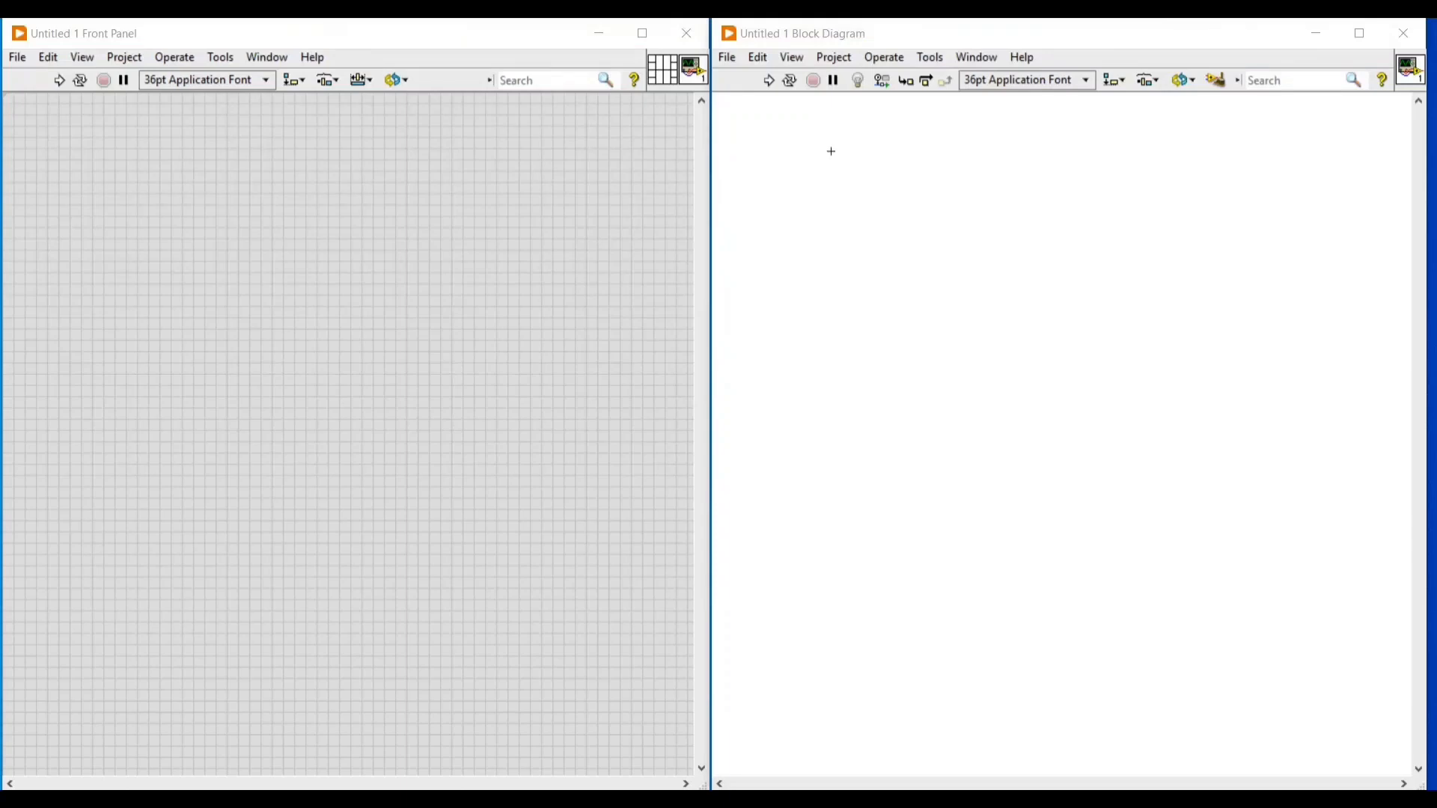
Step: Right-click the block diagram to bring up the Functions palette
{"action": "right_click", "coordinate": [831, 152]}
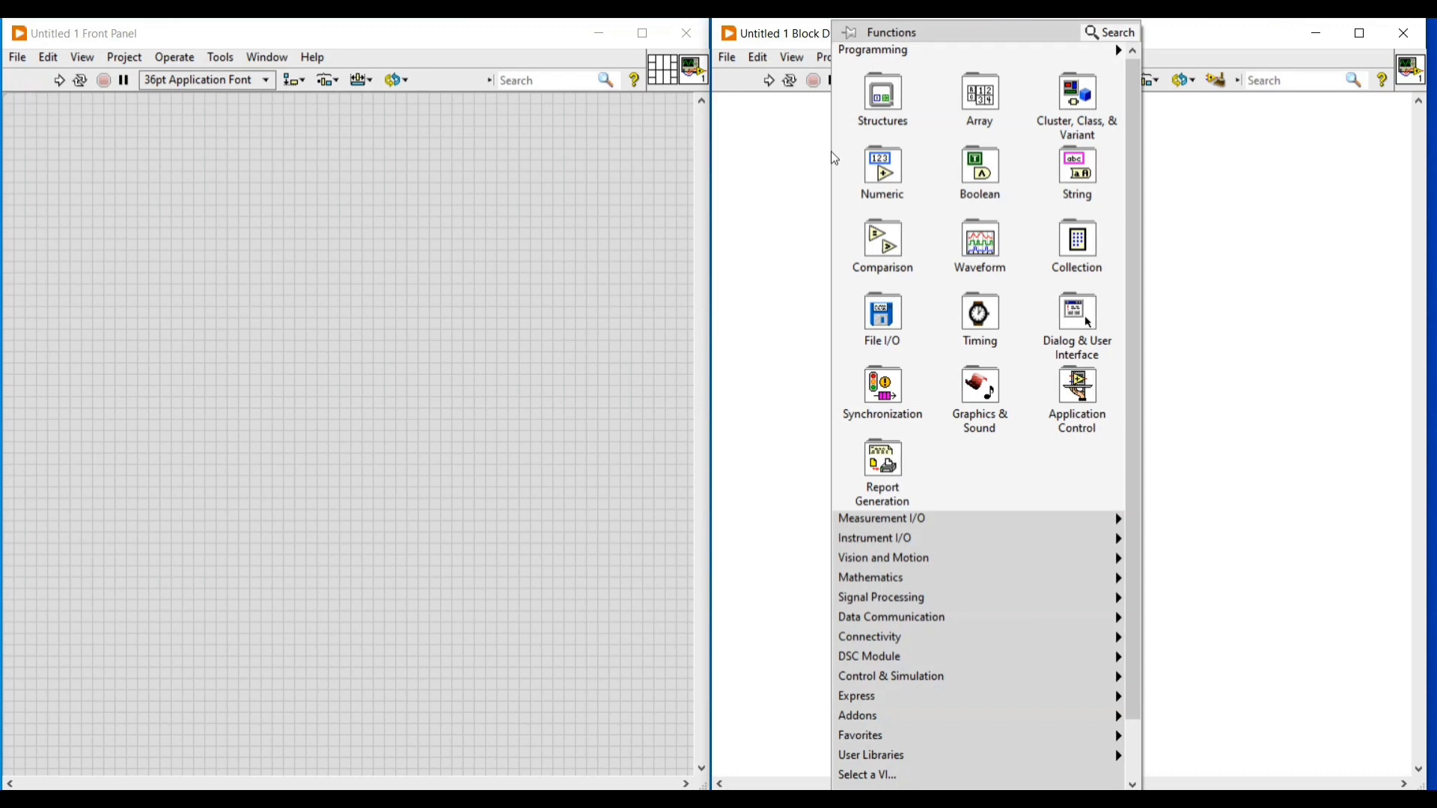
{"action": "mouse_move", "coordinate": [1165, 455]}
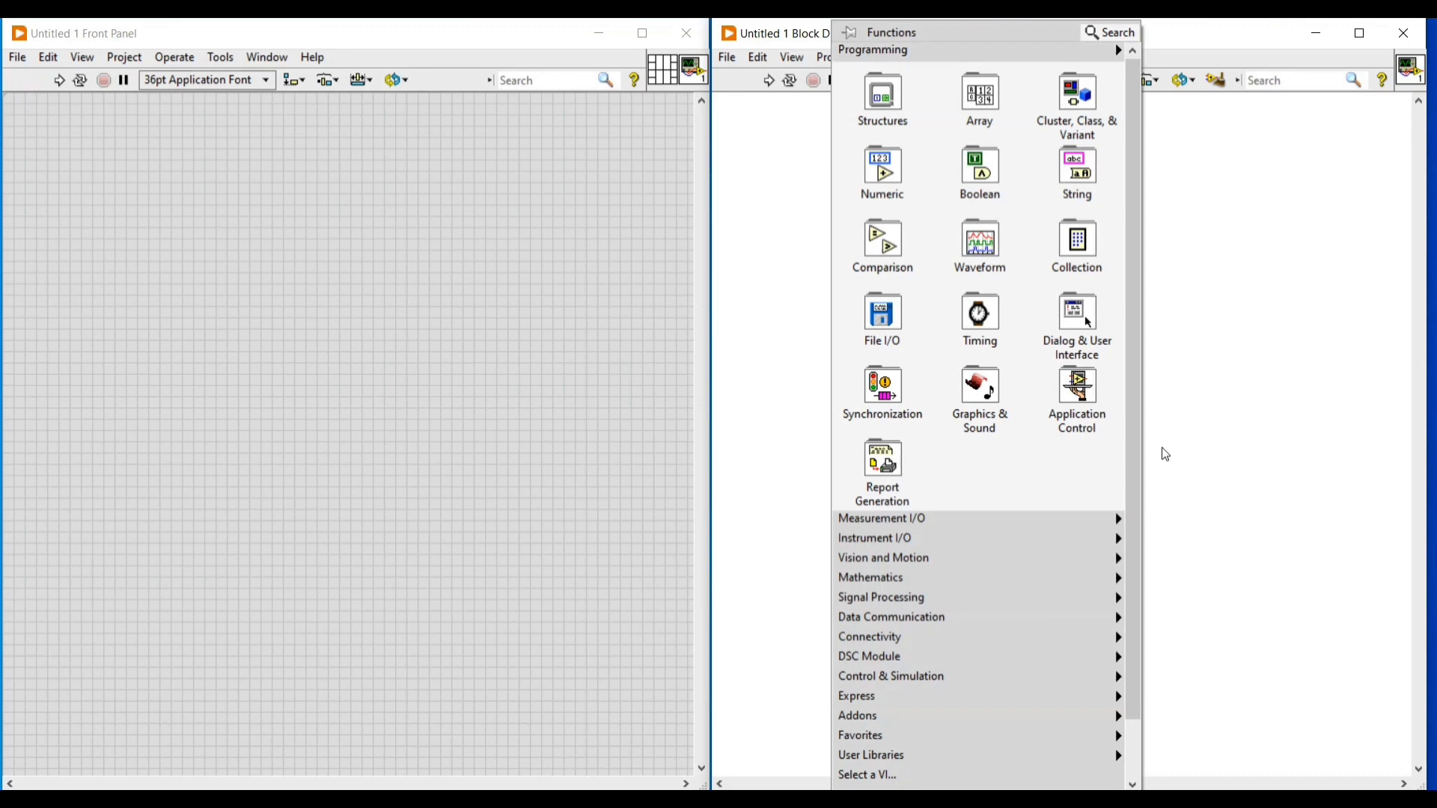
{"action": "mouse_move", "coordinate": [1079, 656]}
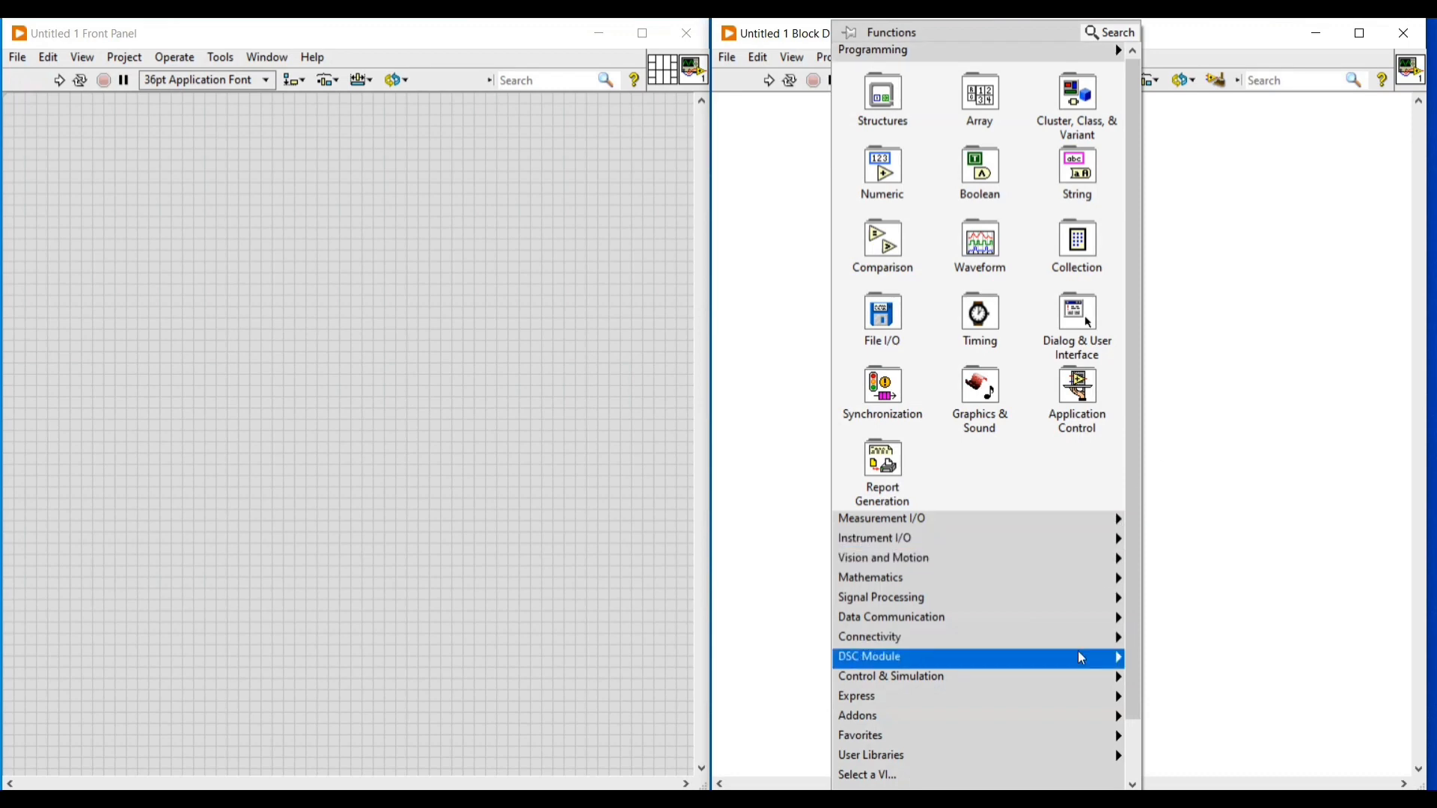
{"action": "mouse_move", "coordinate": [1079, 657]}
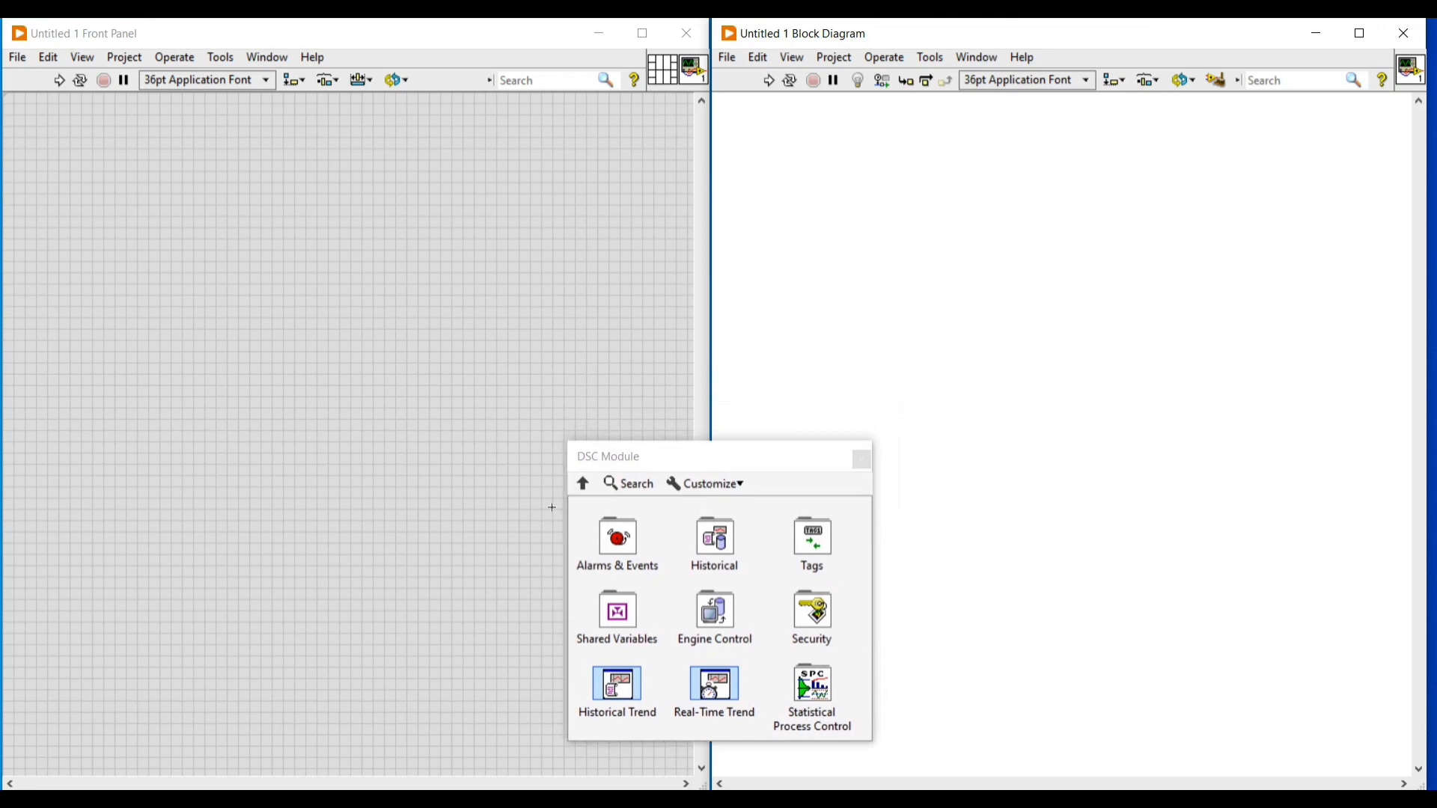
{"action": "mouse_move", "coordinate": [617, 539]}
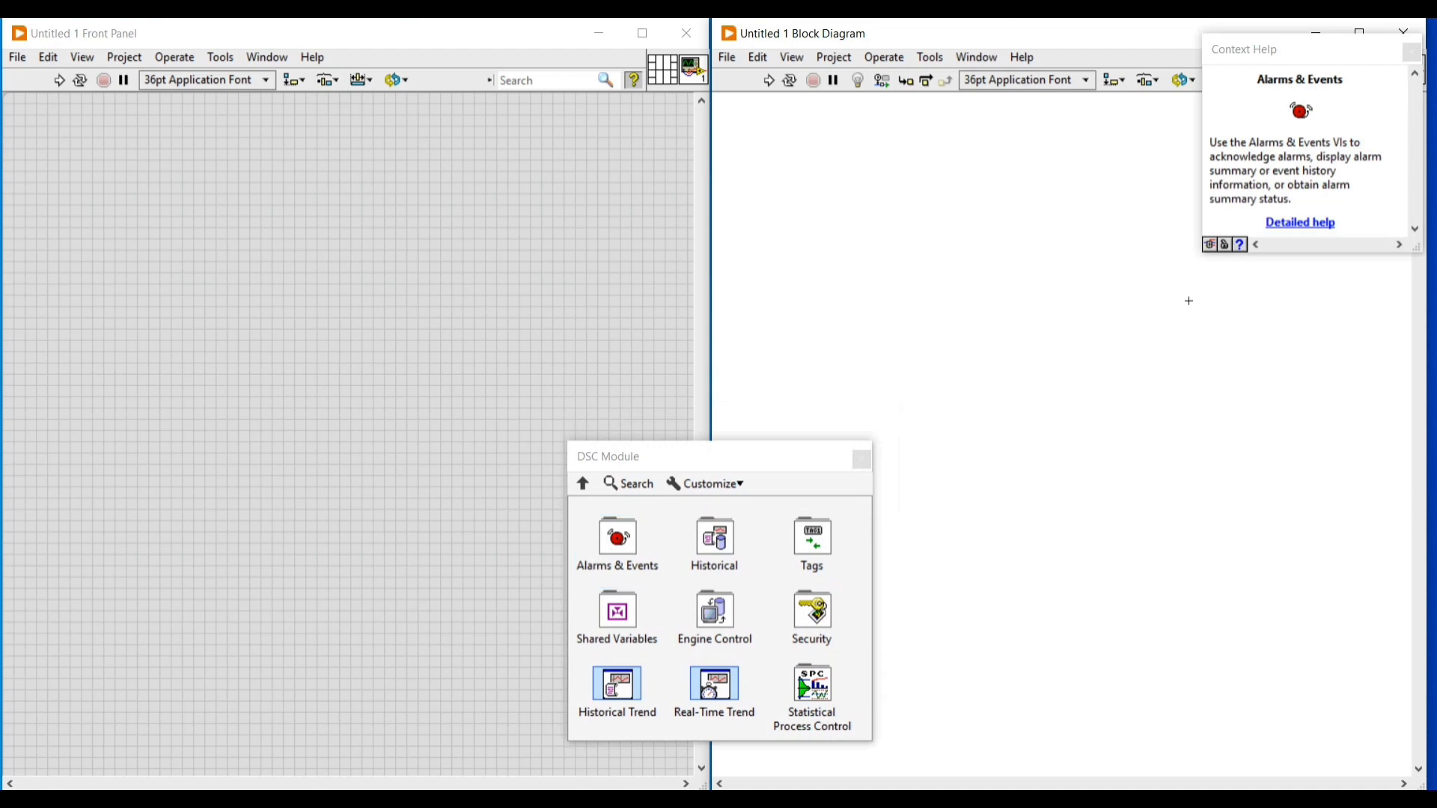
{"action": "mouse_move", "coordinate": [1206, 257]}
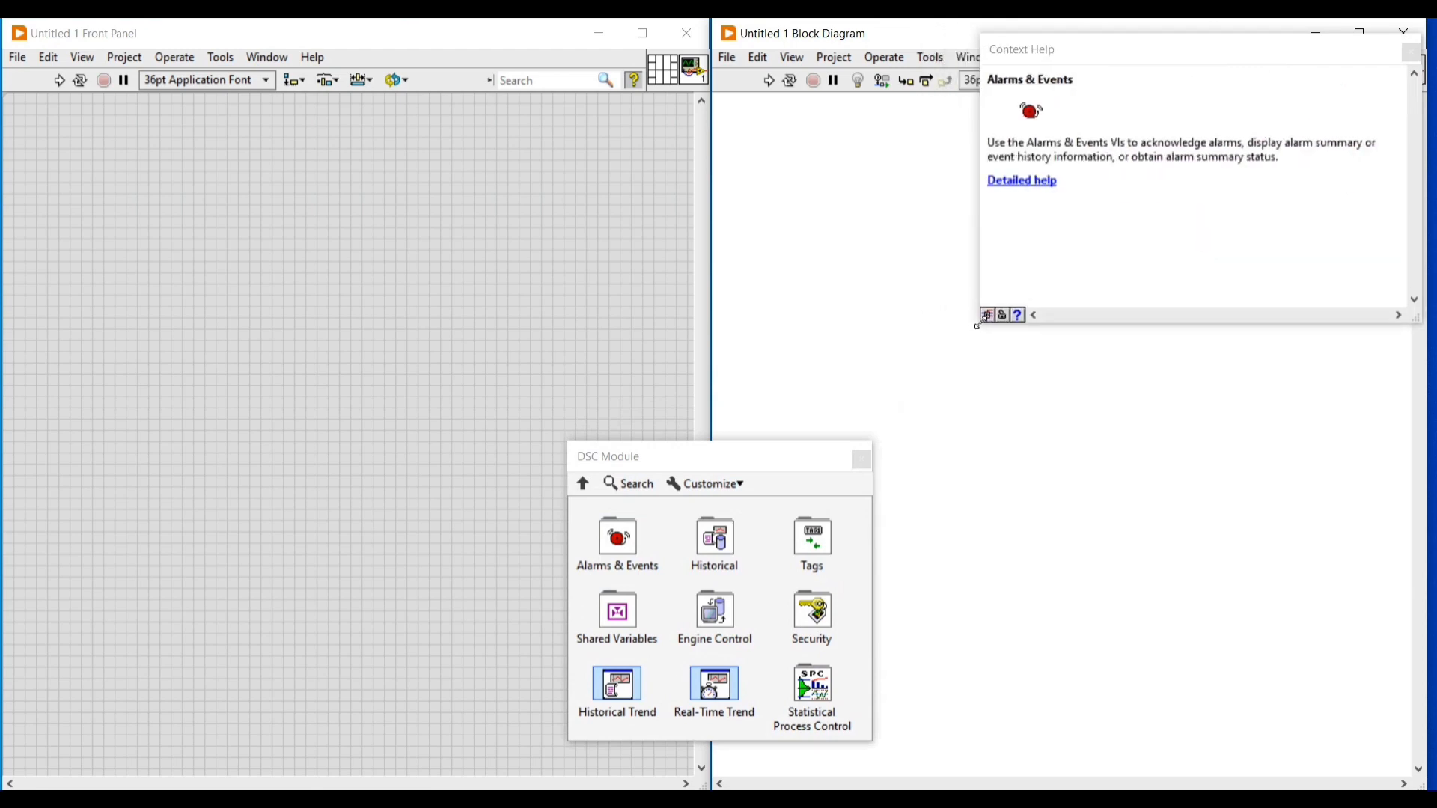
{"action": "mouse_move", "coordinate": [617, 539]}
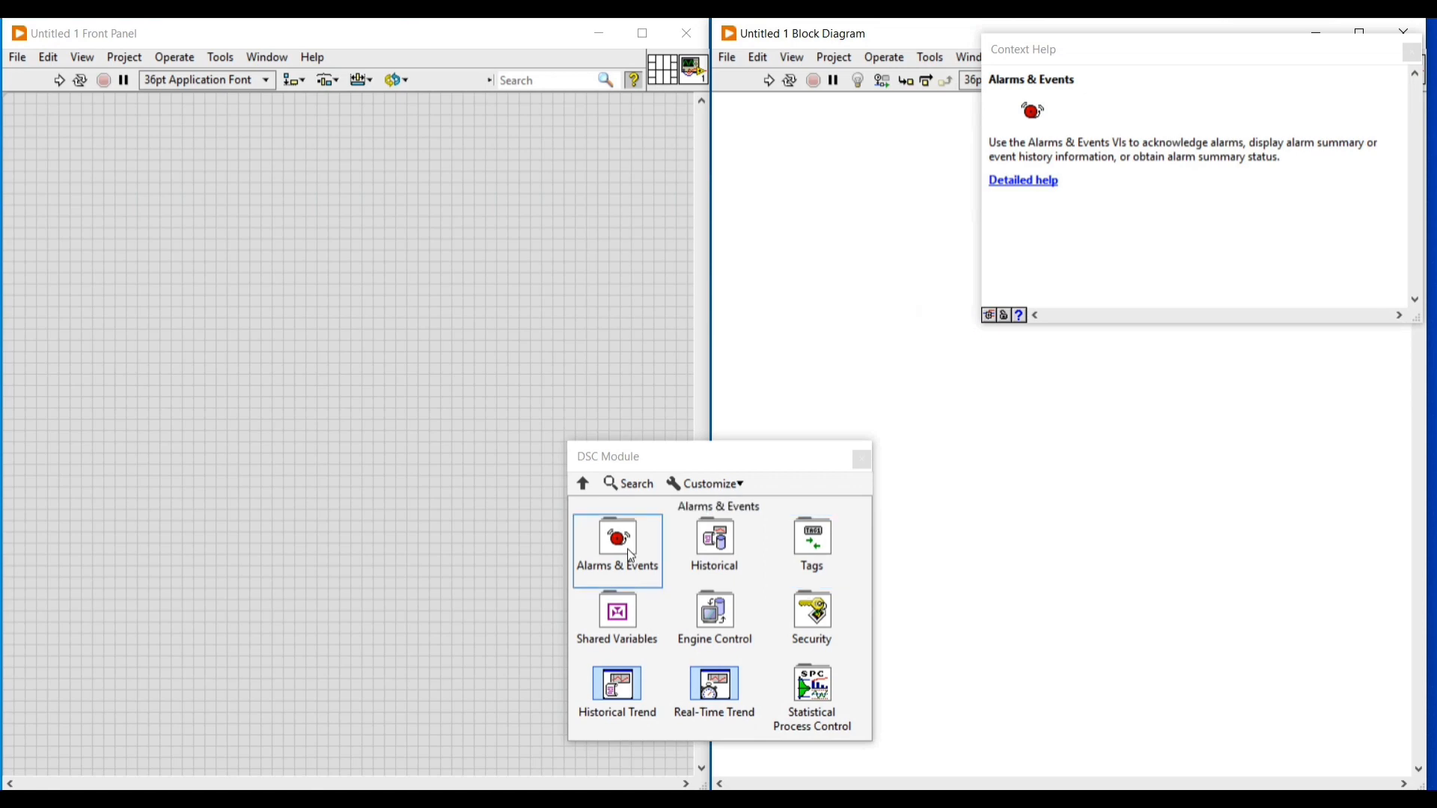
Step: Browse the Alarms & Events functions, then return to the DSC Module categories
{"action": "double_click", "coordinate": [616, 540]}
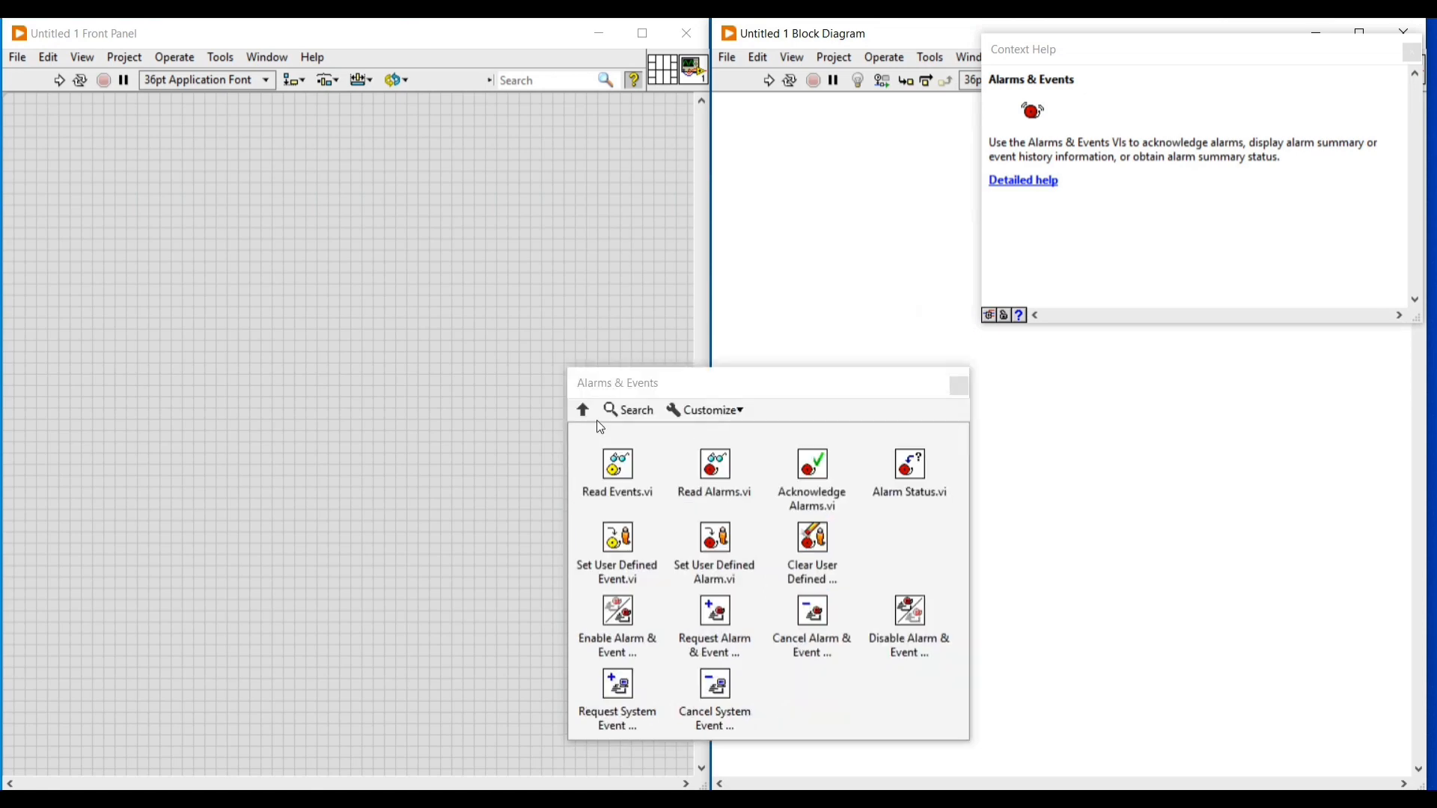
{"action": "left_click", "coordinate": [582, 410]}
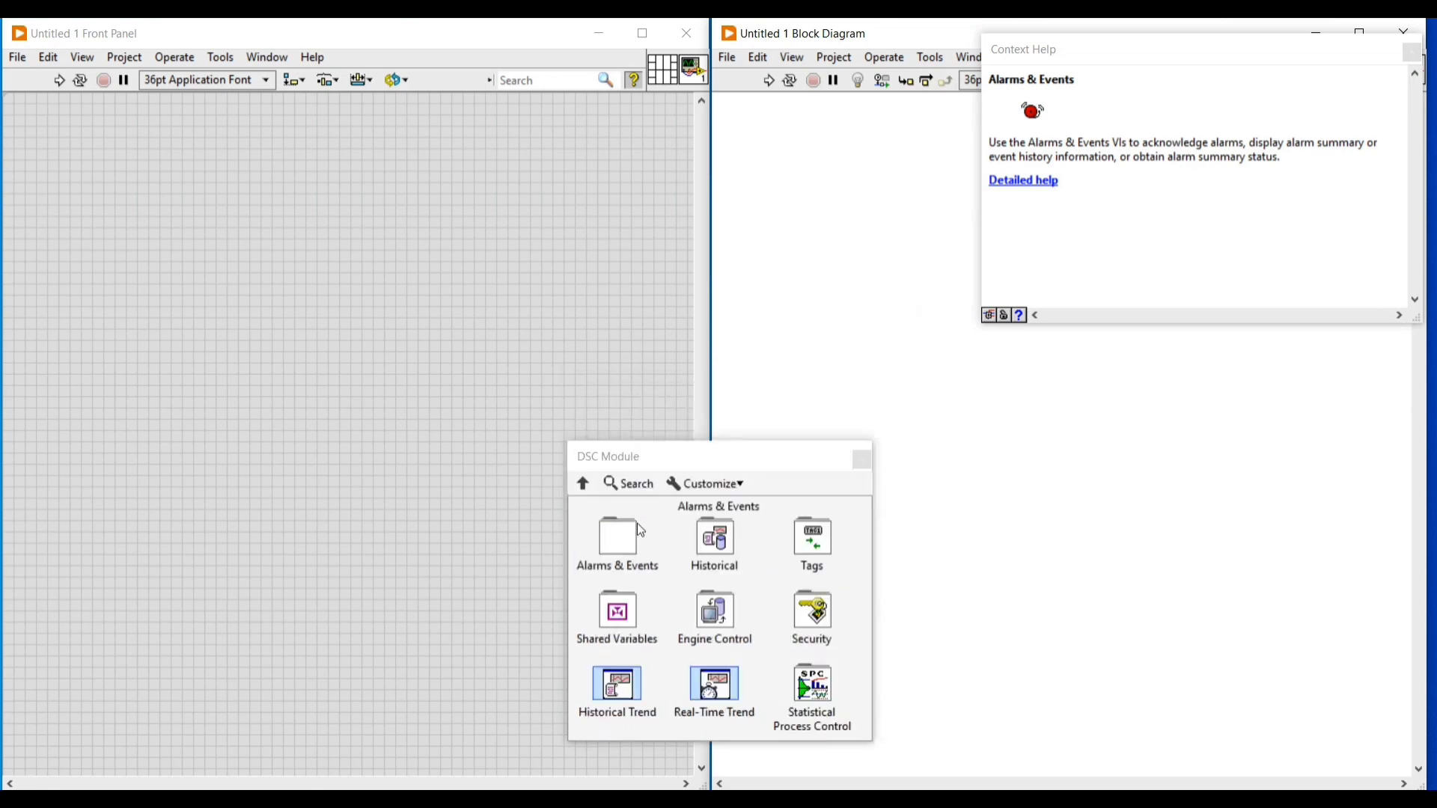
{"action": "mouse_move", "coordinate": [617, 538]}
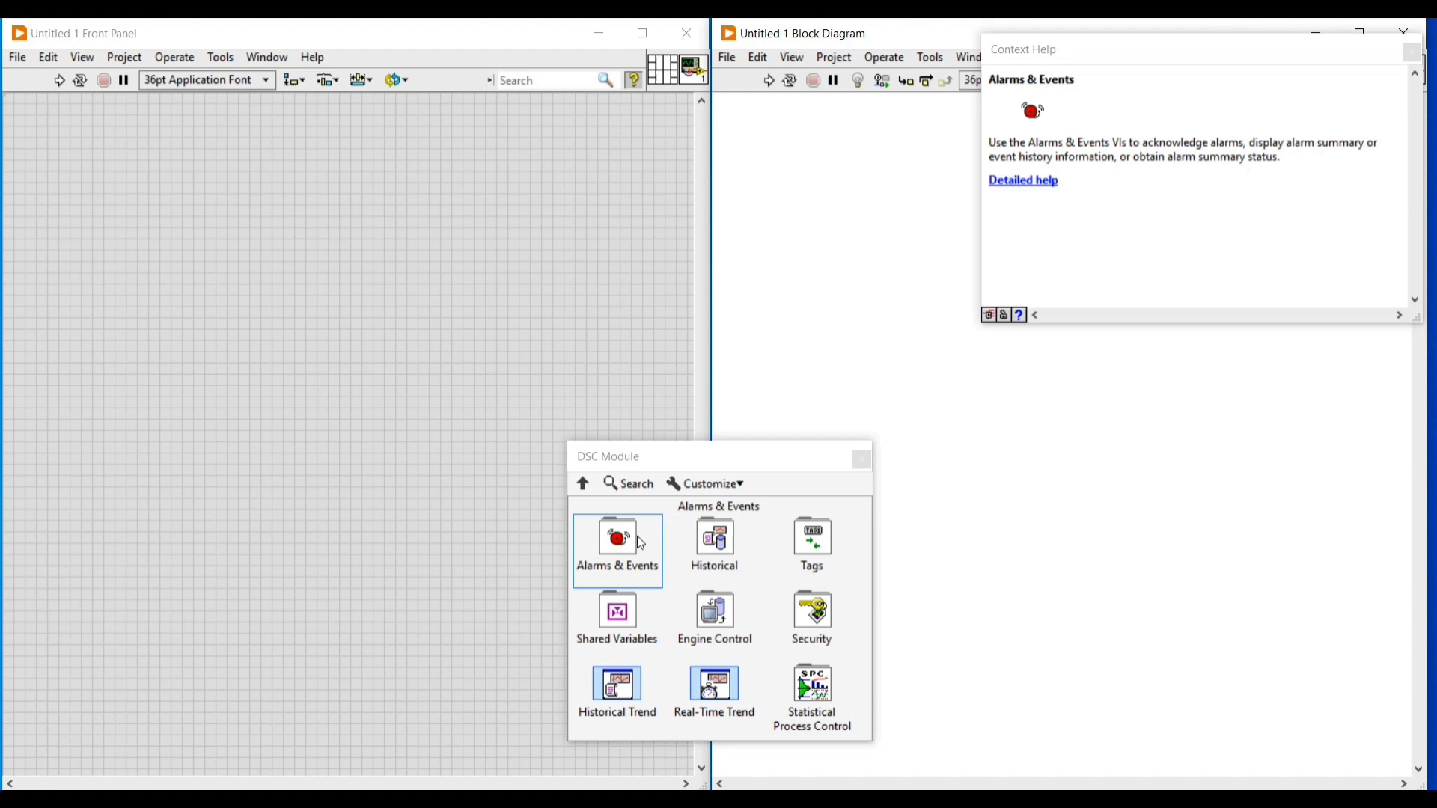
{"action": "mouse_move", "coordinate": [714, 539]}
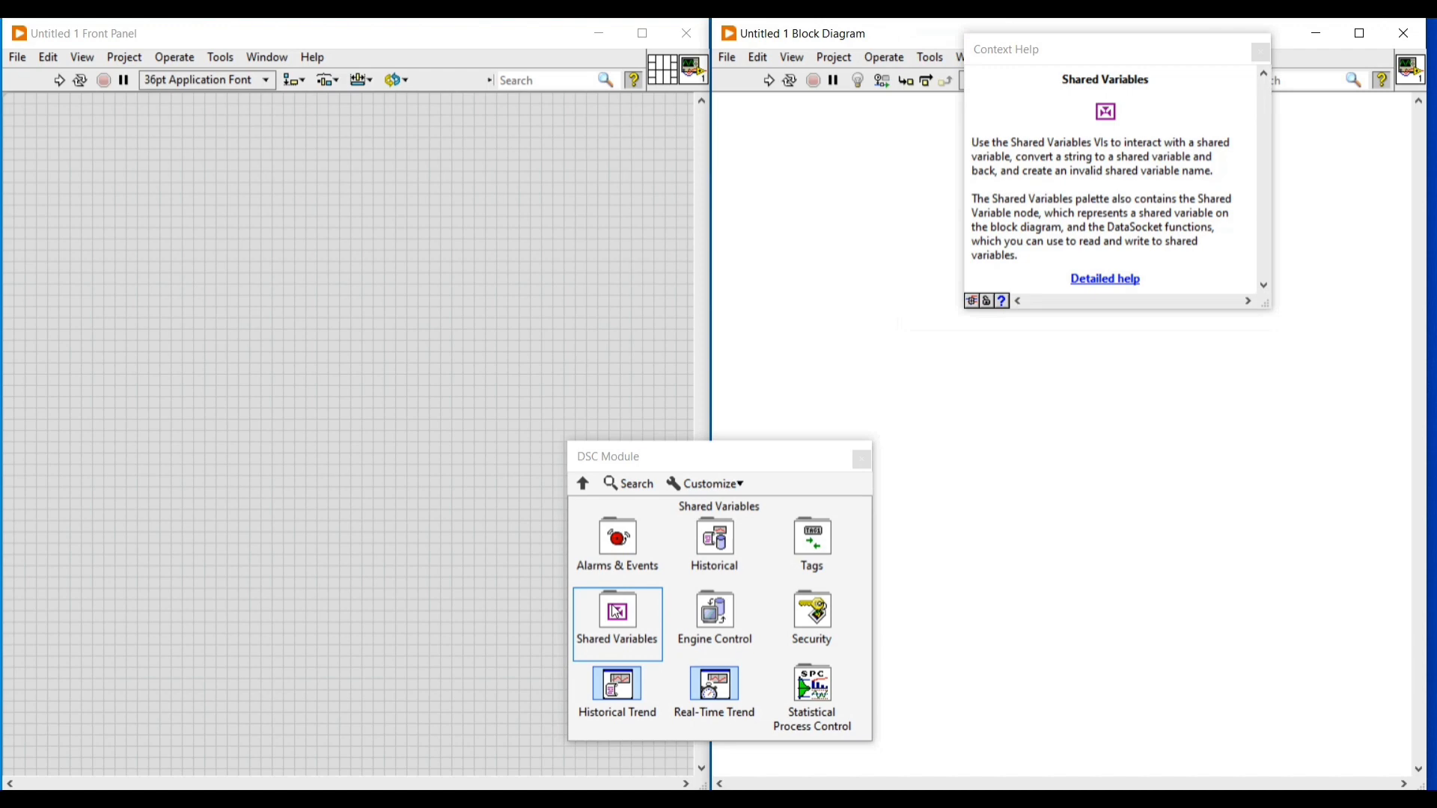
{"action": "mouse_move", "coordinate": [714, 609]}
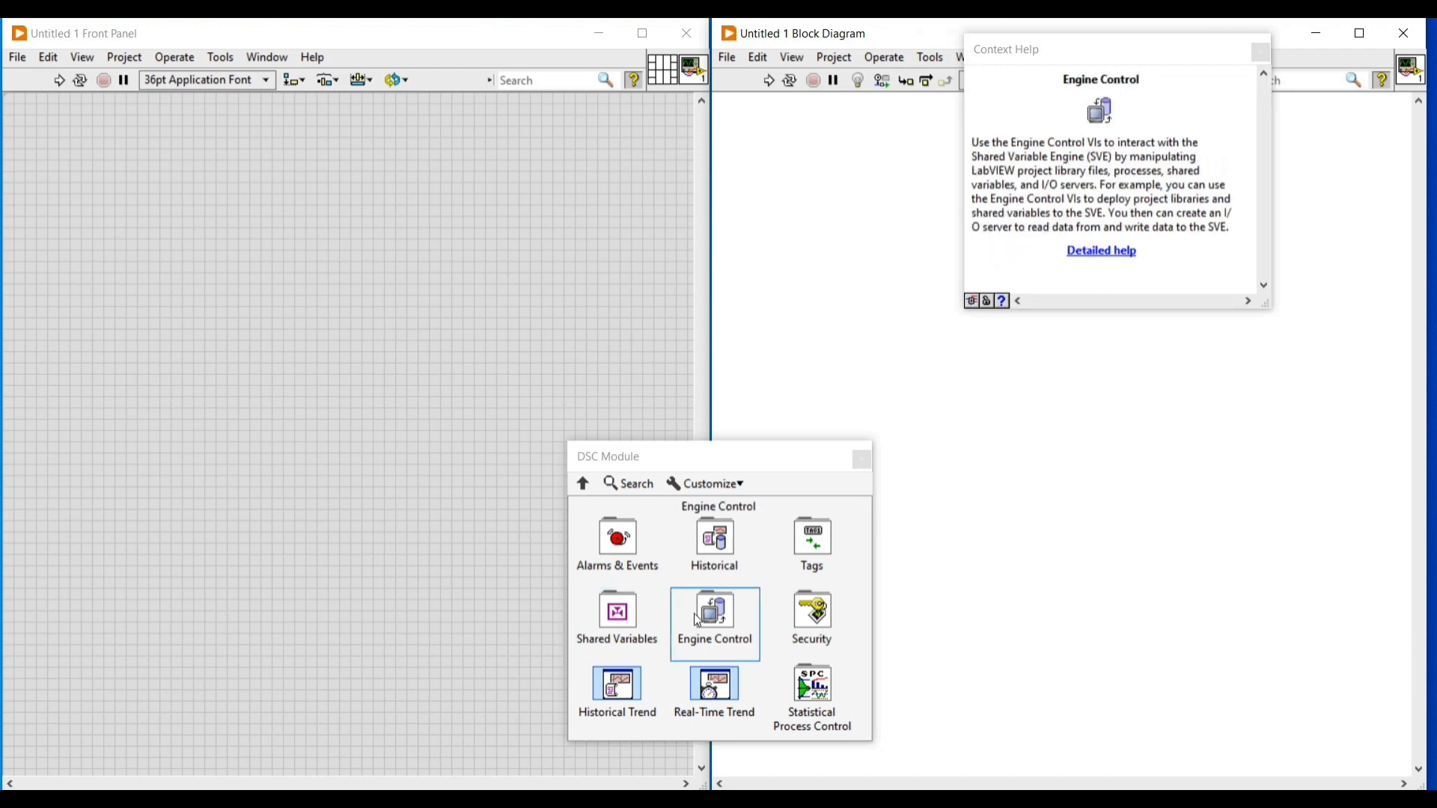
{"action": "mouse_move", "coordinate": [747, 632]}
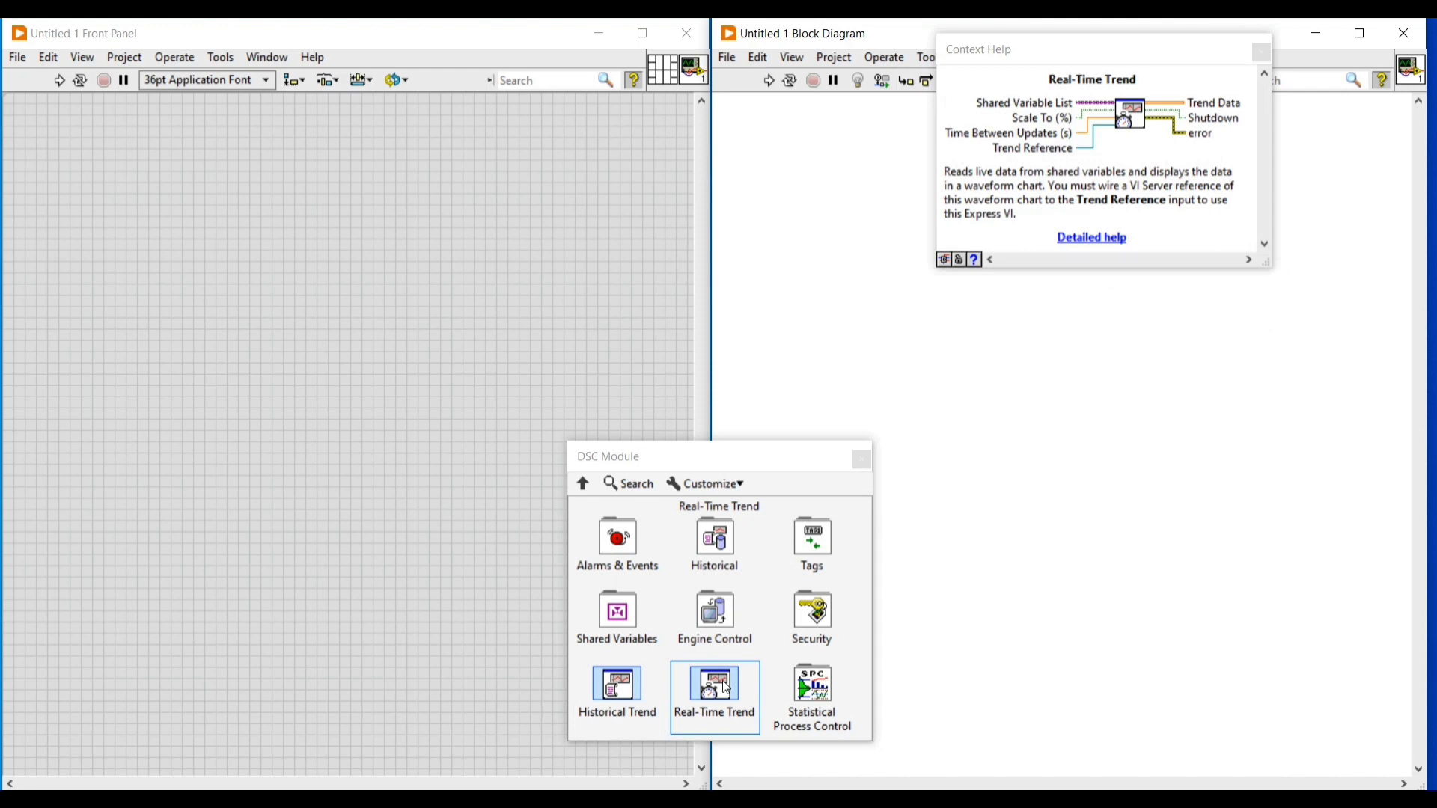
{"action": "mouse_move", "coordinate": [810, 682]}
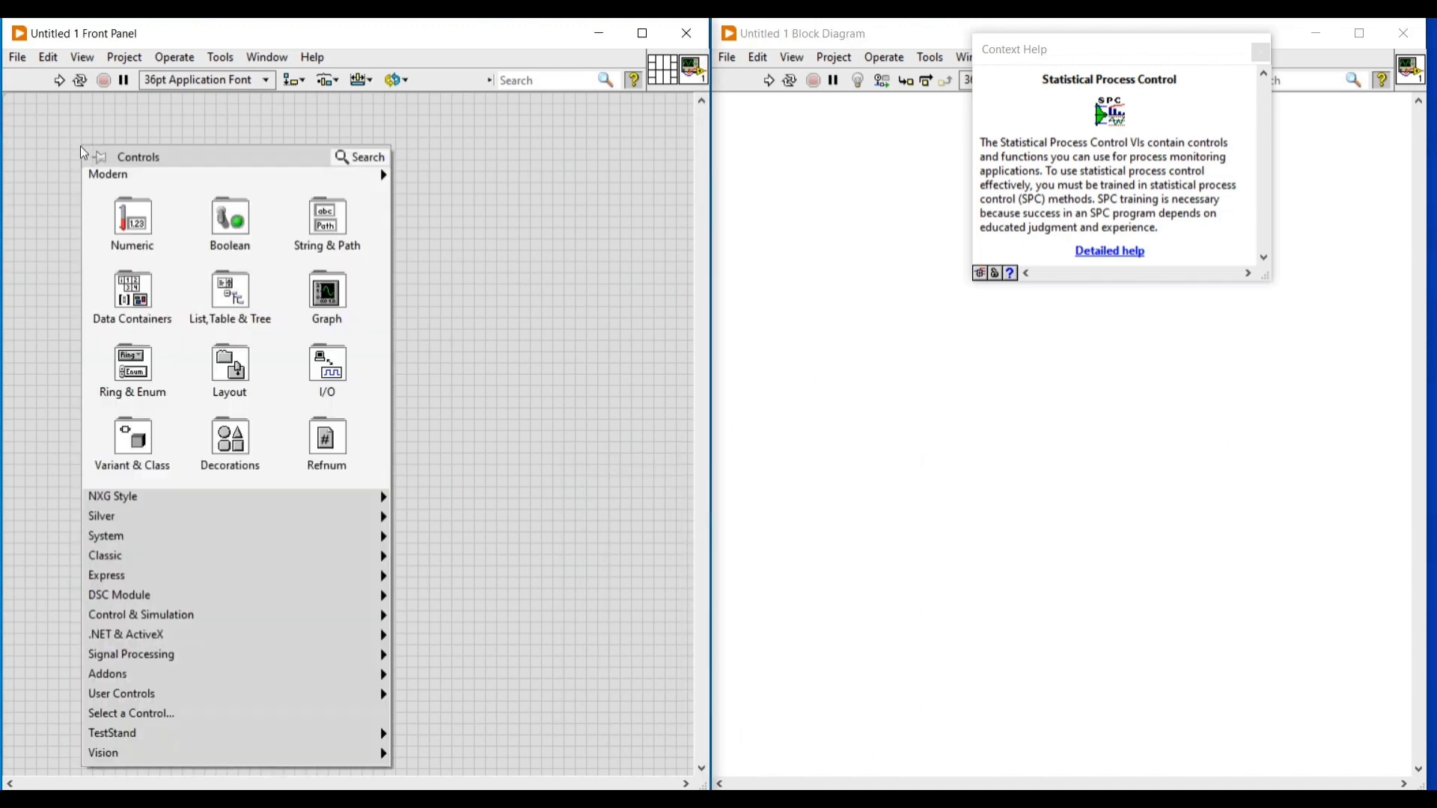
{"action": "mouse_move", "coordinate": [132, 445]}
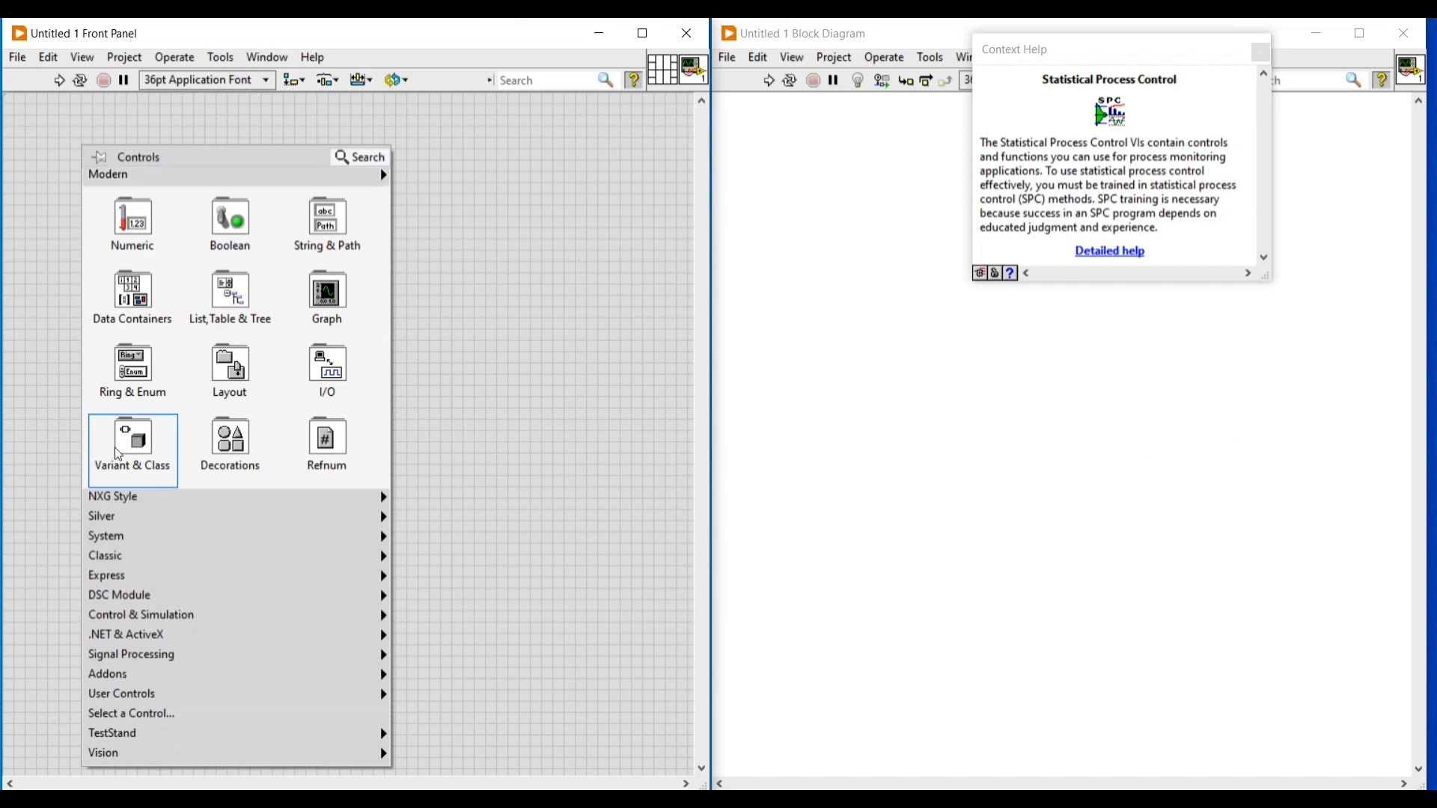
Step: Show the DSC Module set of front panel controls
{"action": "left_click", "coordinate": [119, 595]}
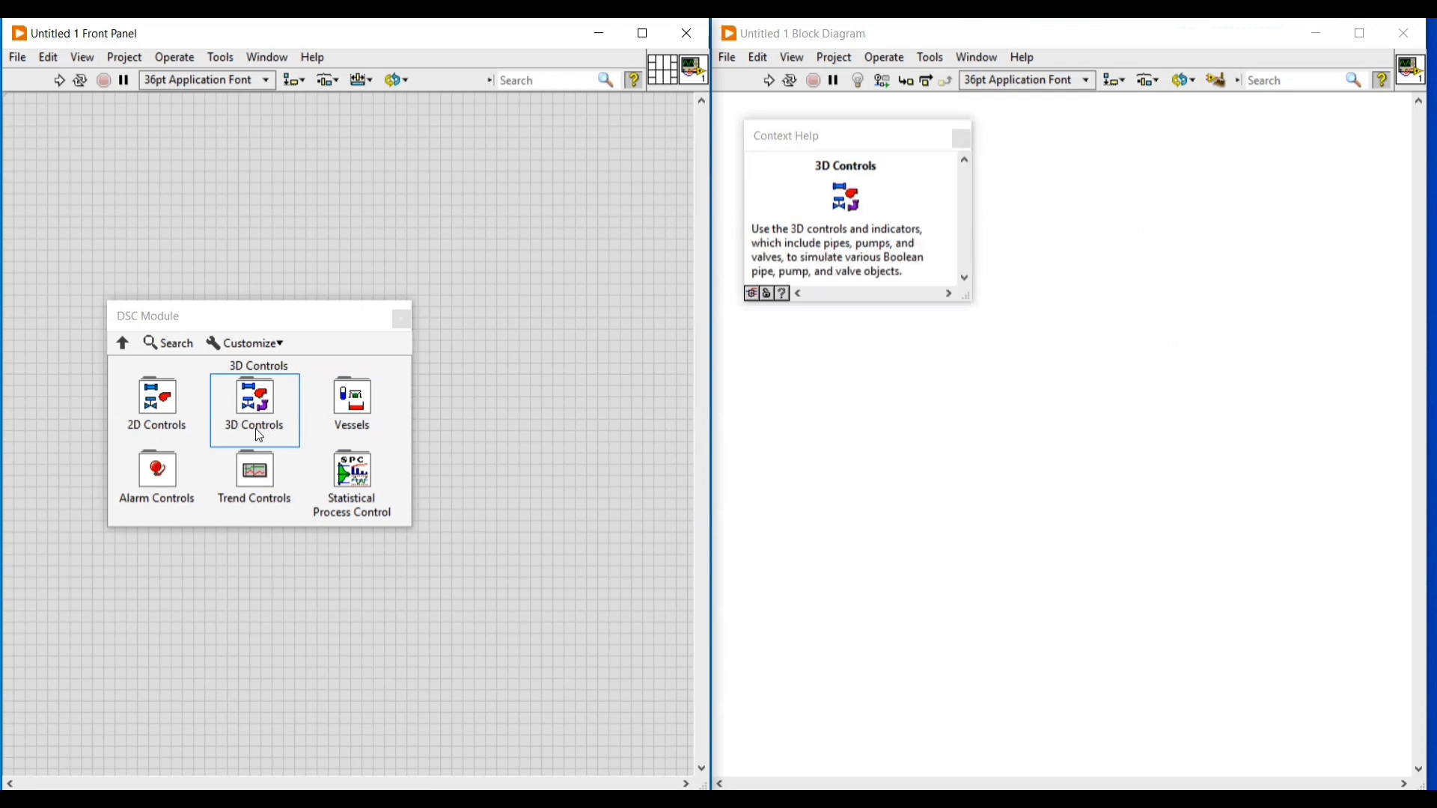
{"action": "mouse_move", "coordinate": [351, 403]}
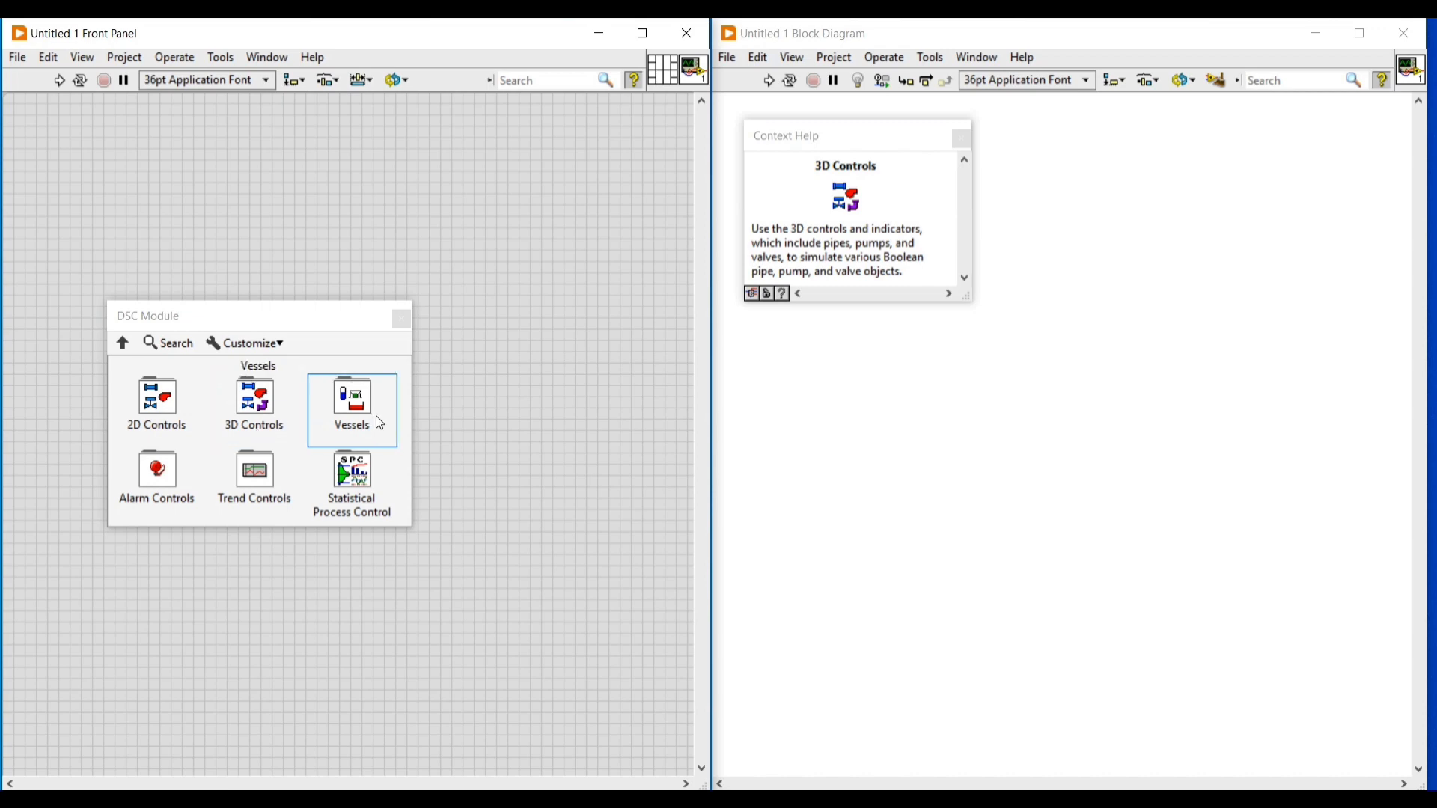
{"action": "mouse_move", "coordinate": [352, 401]}
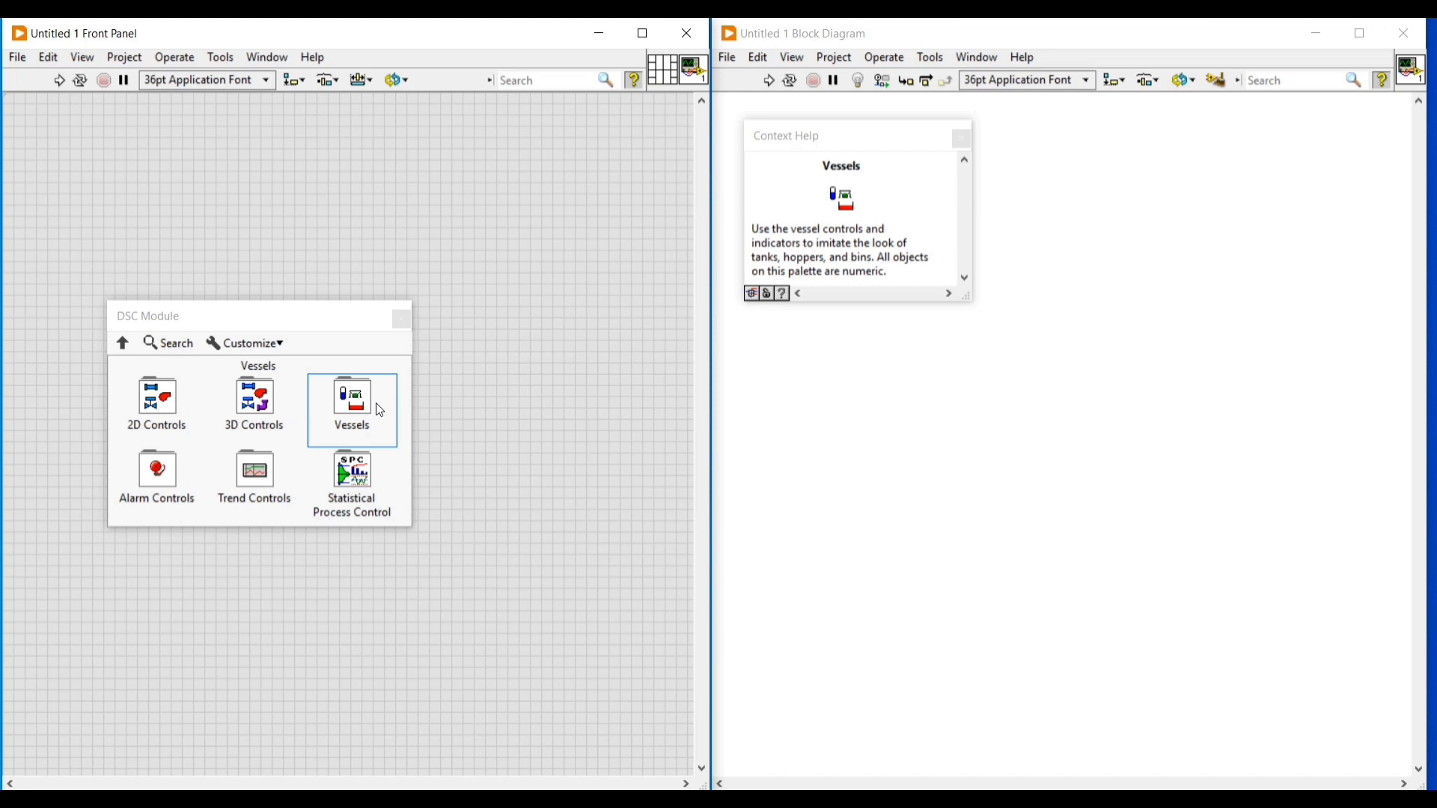
{"action": "mouse_move", "coordinate": [155, 483]}
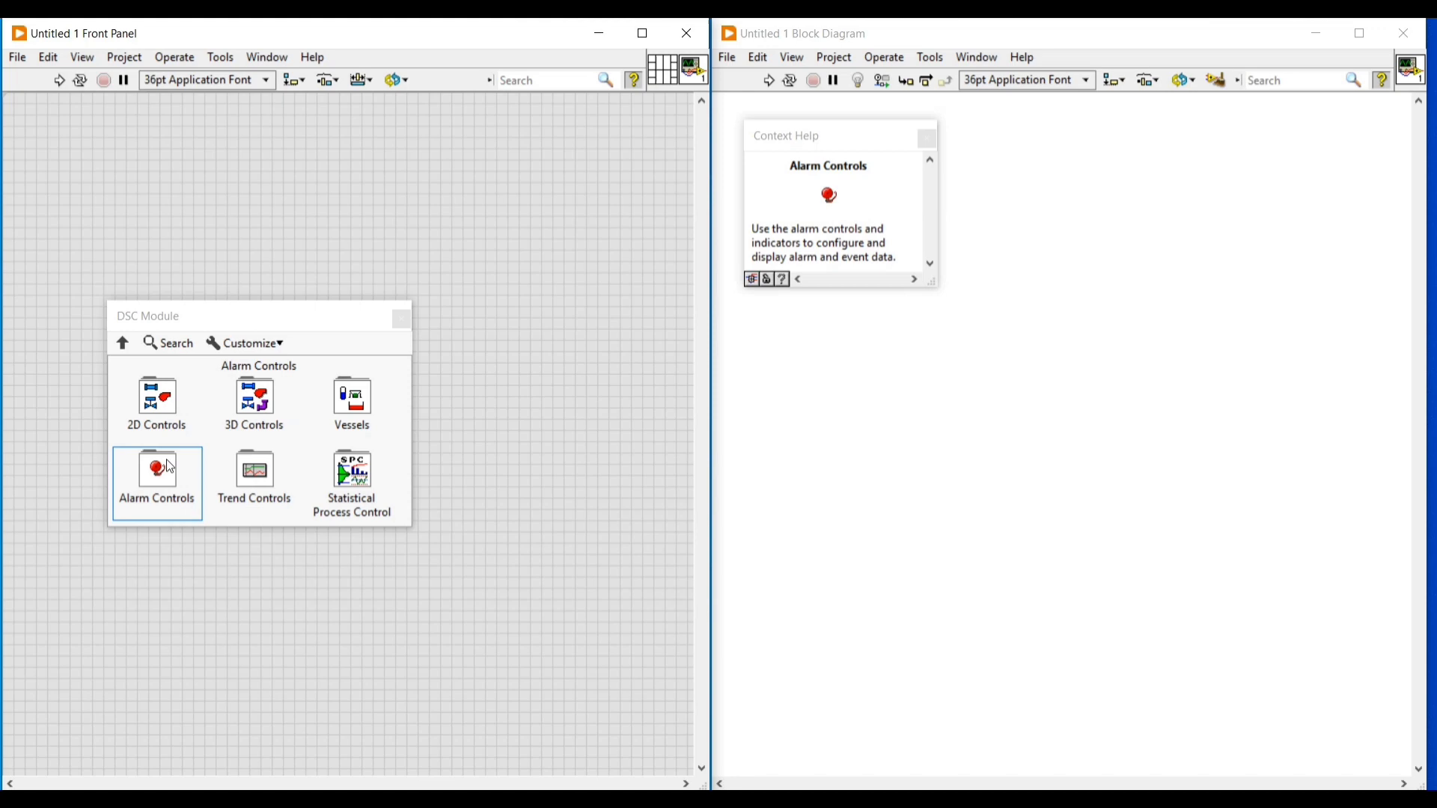
{"action": "mouse_move", "coordinate": [718, 424]}
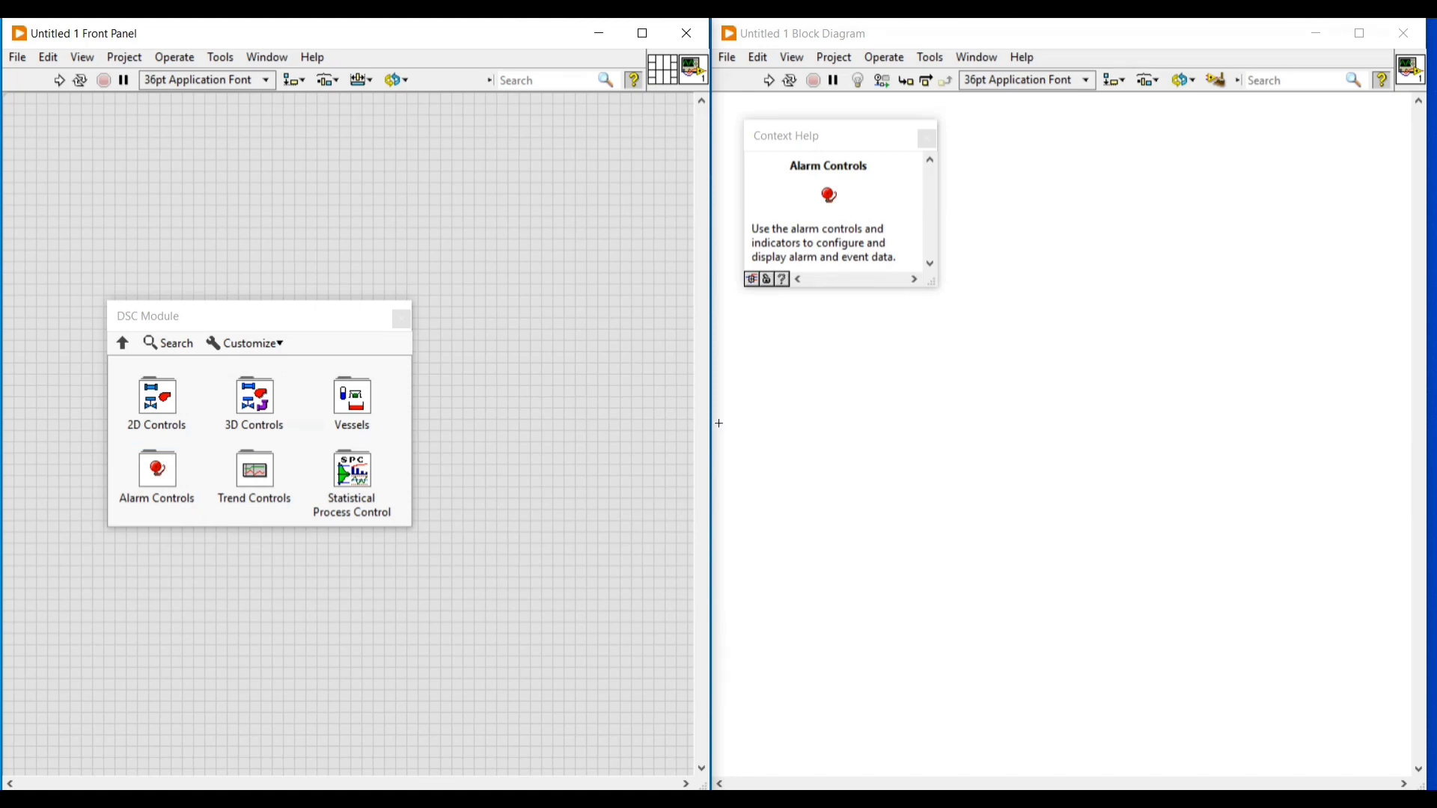
{"action": "mouse_move", "coordinate": [254, 470]}
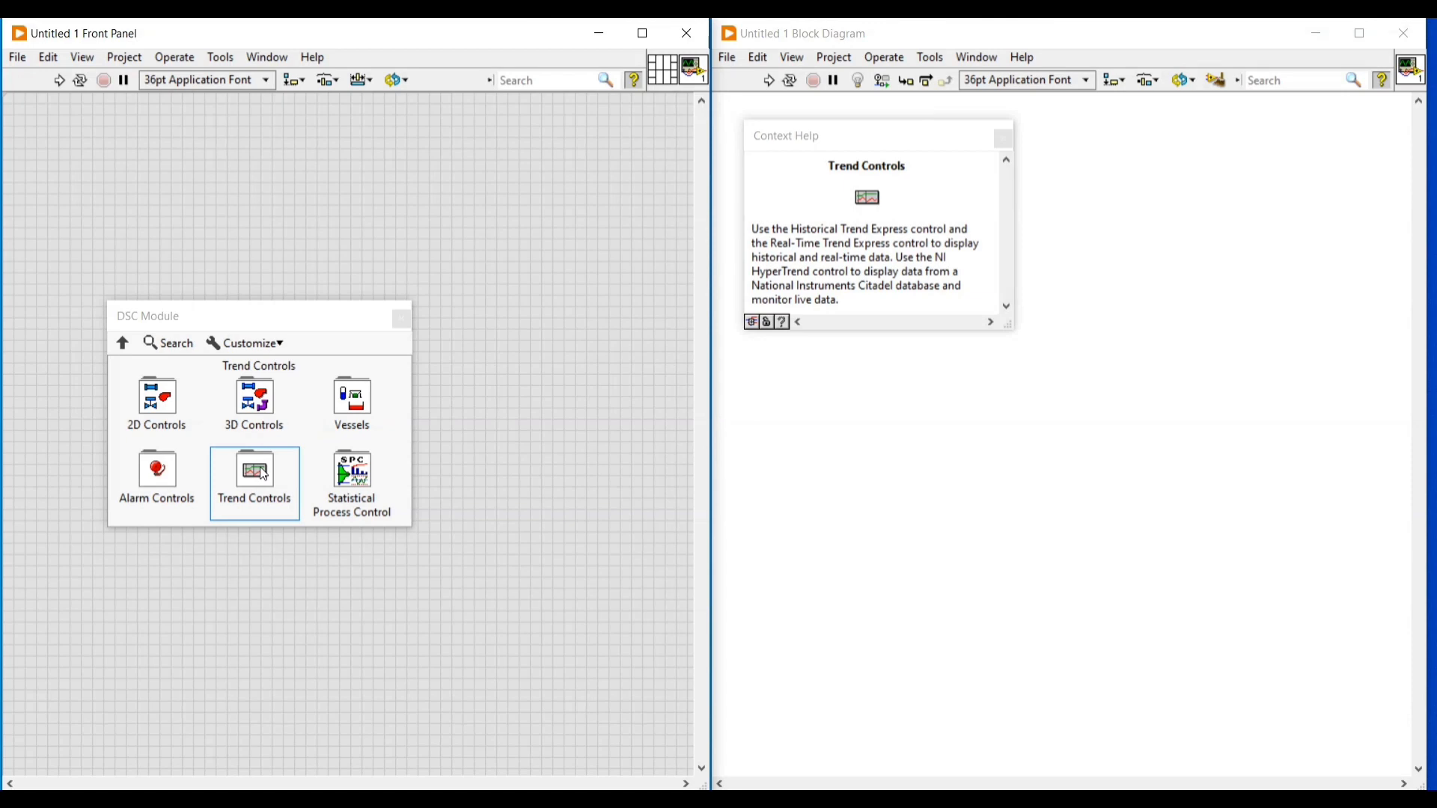
{"action": "mouse_move", "coordinate": [315, 474]}
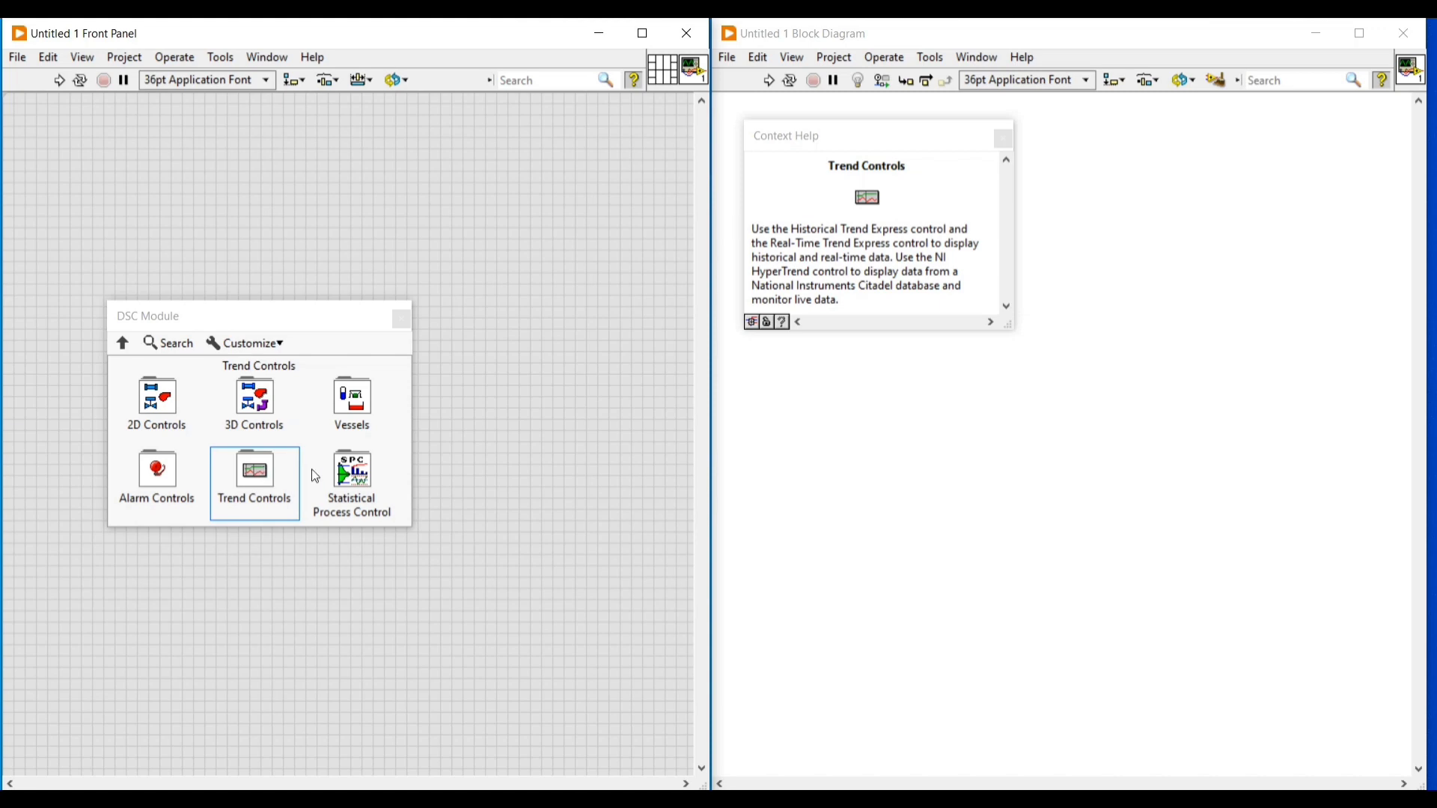
Step: Close the DSC Module controls palette and the Context Help window
{"action": "left_click", "coordinate": [352, 470]}
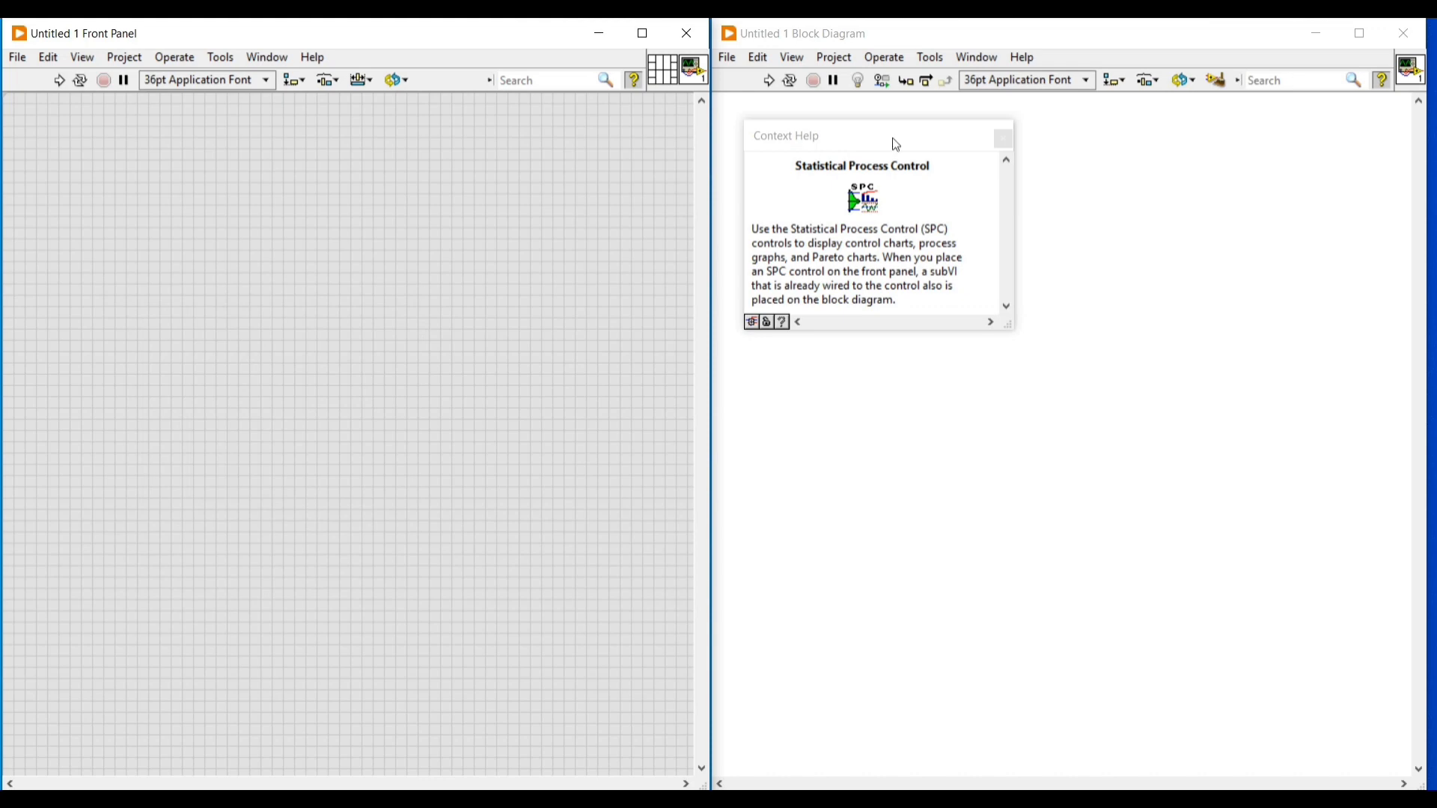
{"action": "left_click", "coordinate": [1002, 137]}
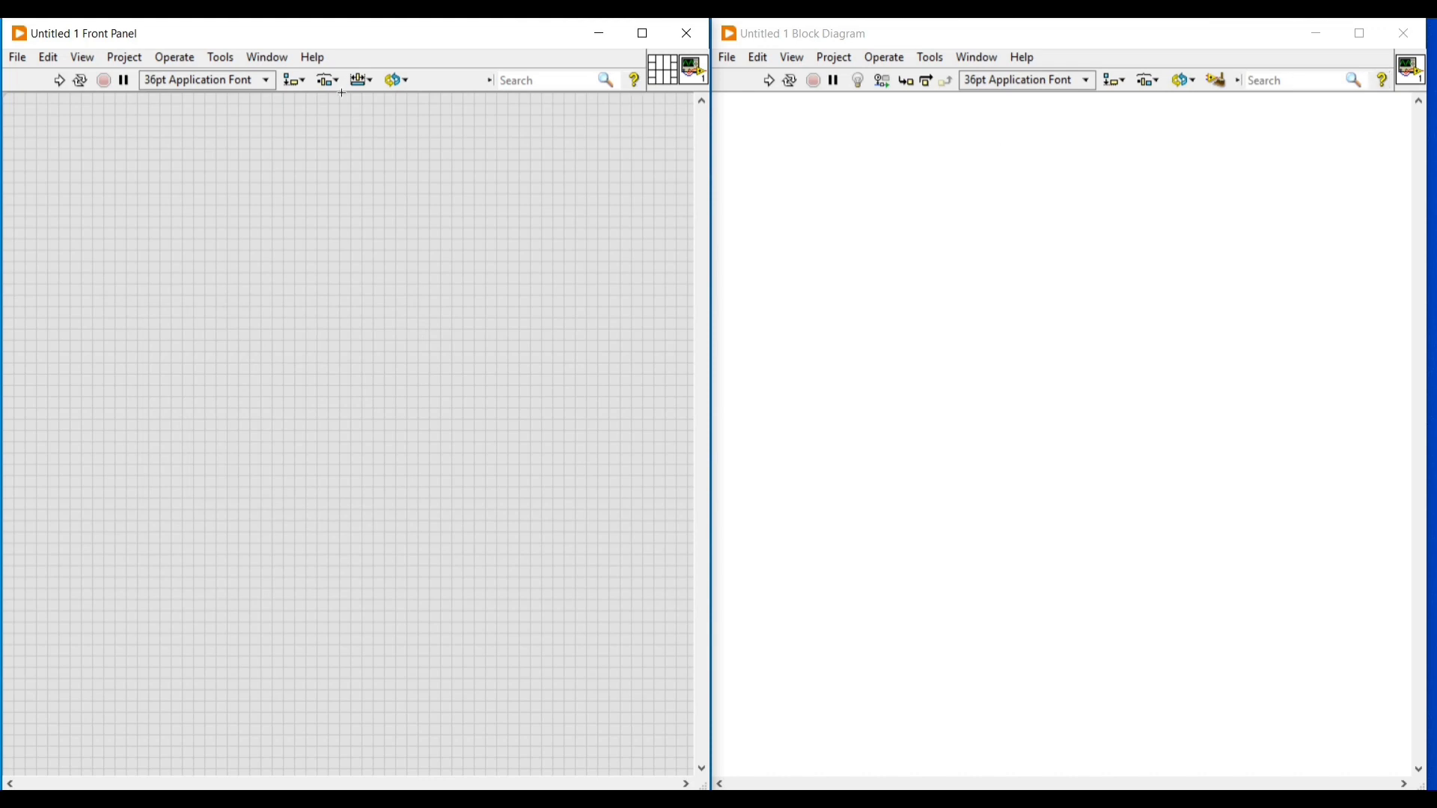
Step: Open the front panel Tools menu to reach the DSC Module submenu
{"action": "left_click", "coordinate": [220, 57]}
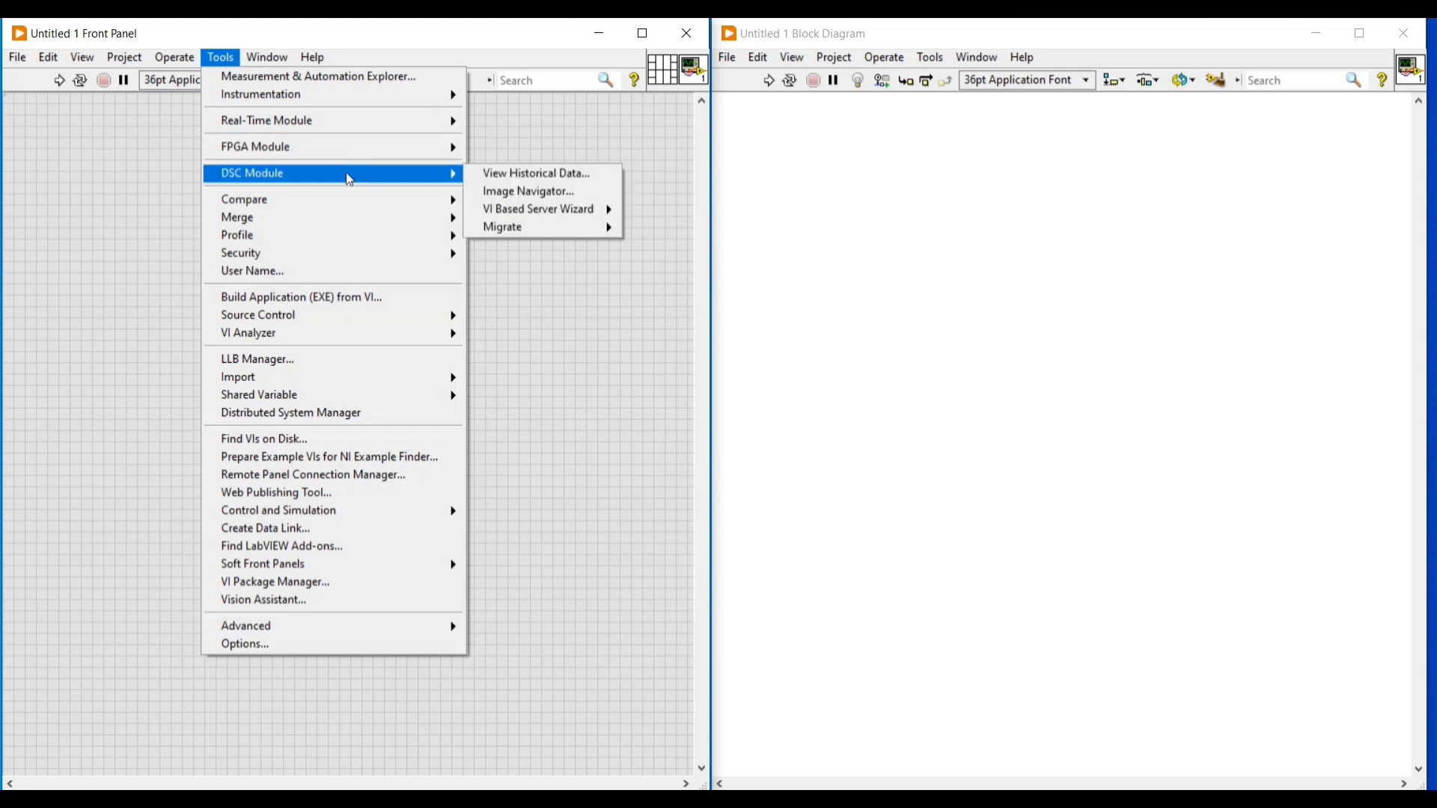
{"action": "mouse_move", "coordinate": [536, 173]}
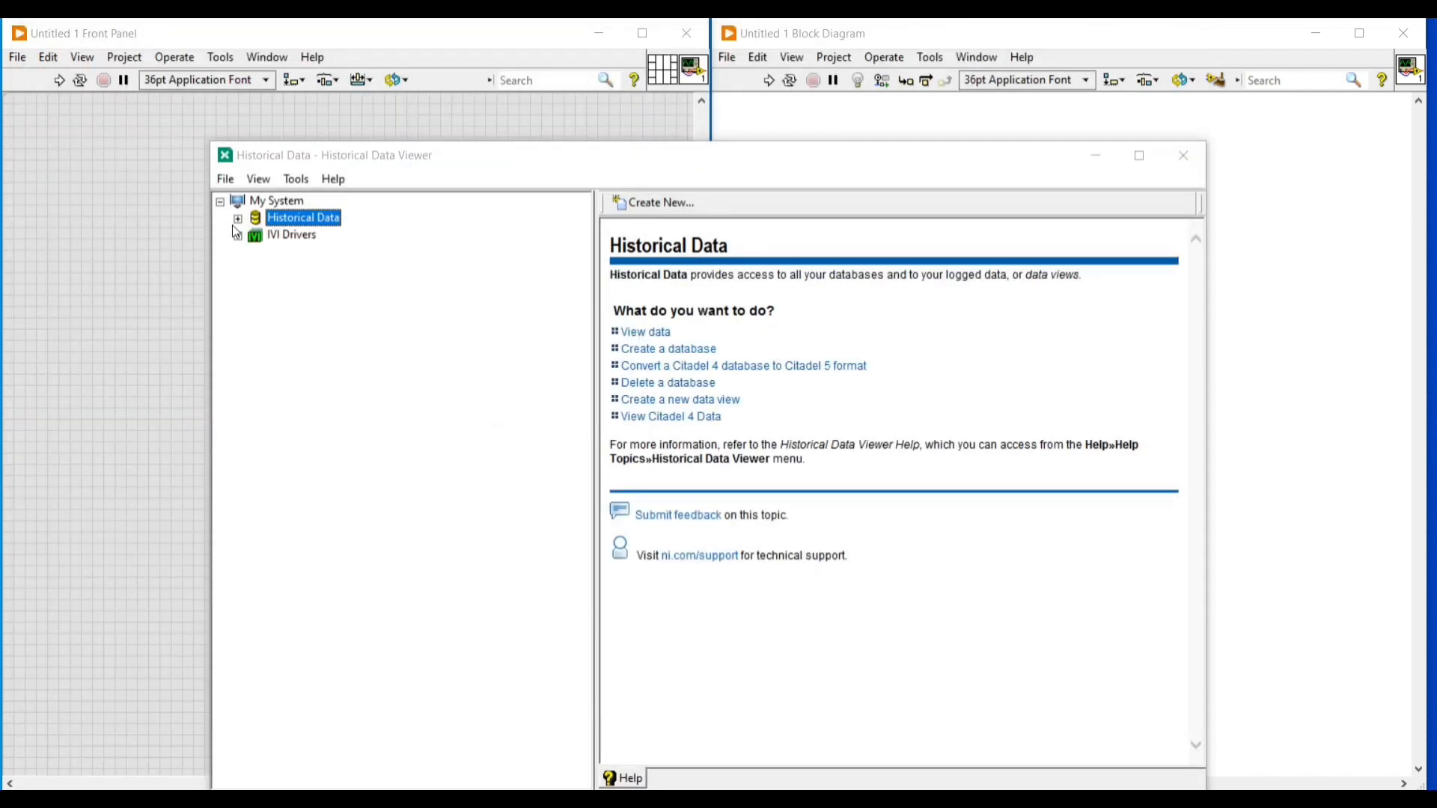
Step: Expand Historical Data to show Citadel 5 Universe, then close the Historical Data Viewer
{"action": "left_click", "coordinate": [236, 217]}
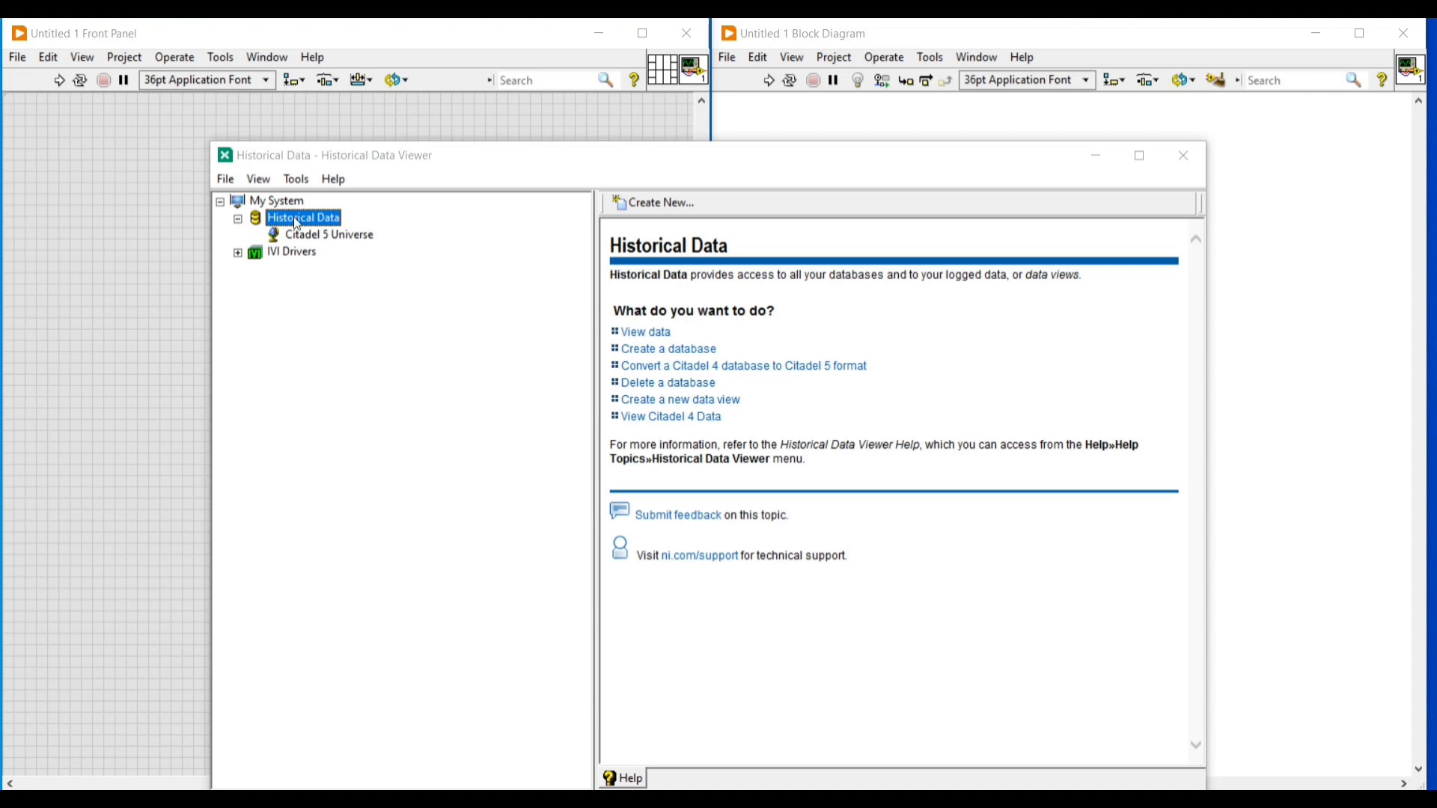
{"action": "mouse_move", "coordinate": [723, 189]}
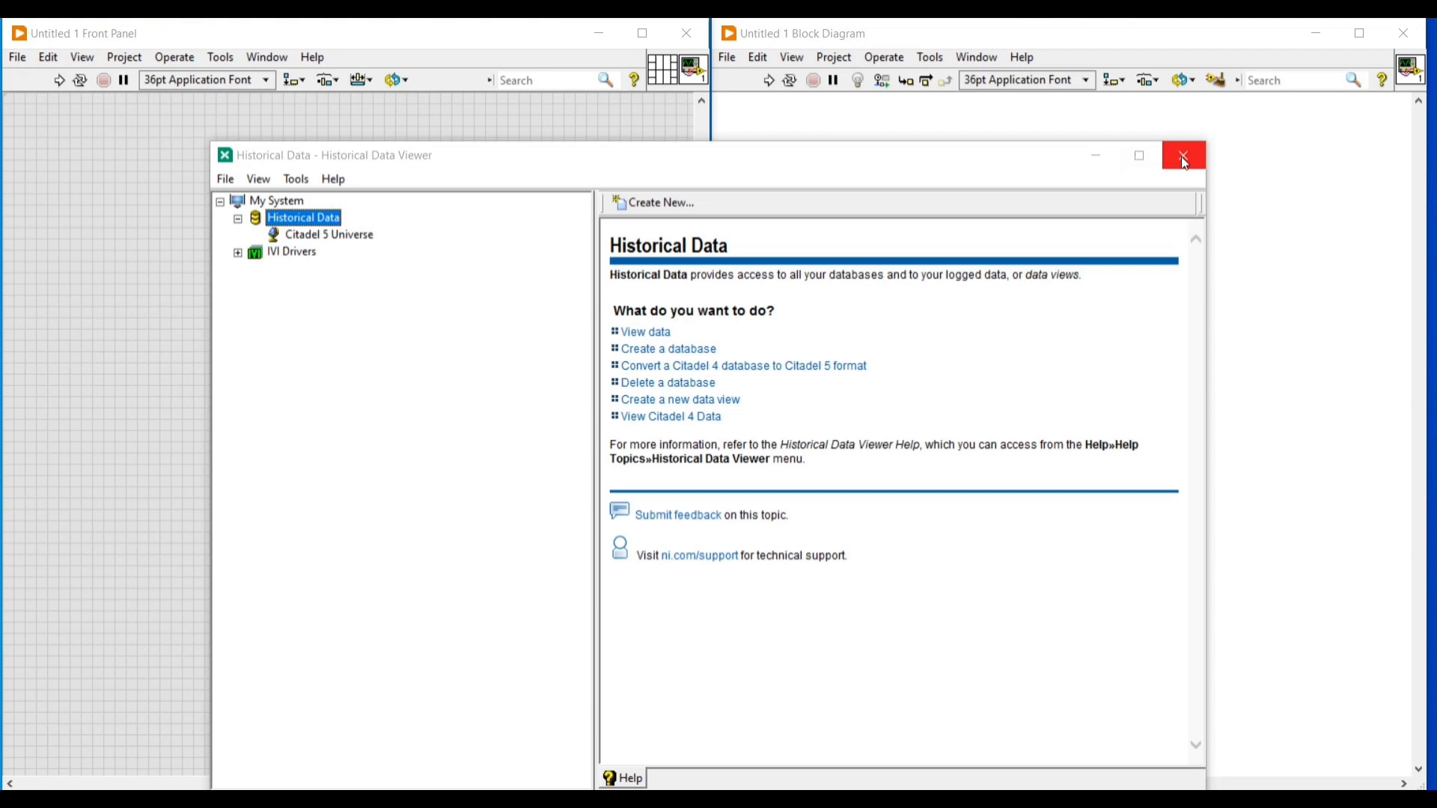
{"action": "mouse_move", "coordinate": [1184, 161]}
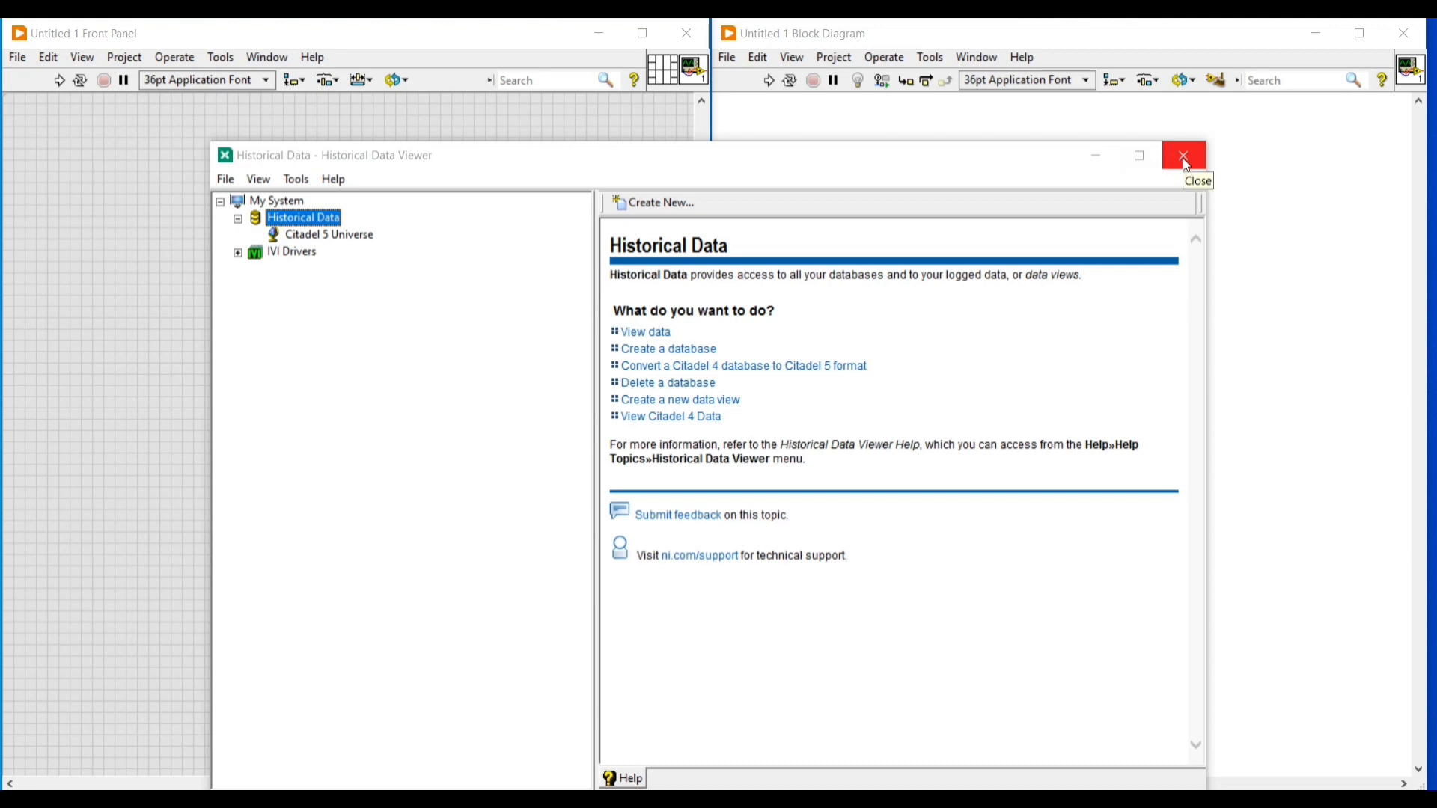
{"action": "left_click", "coordinate": [1183, 155]}
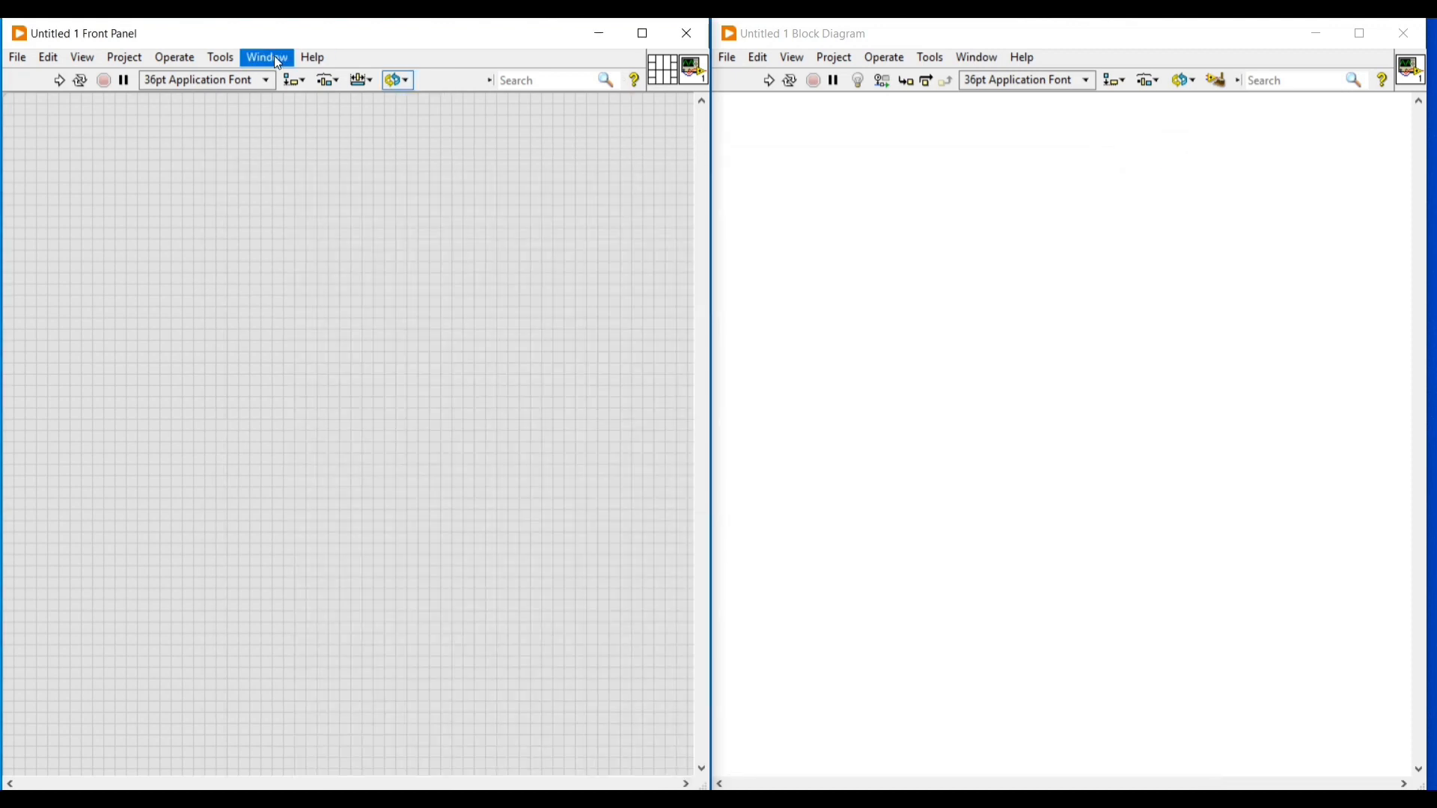
Step: Choose Tools > DSC Module > Image Navigator to open the symbol library
{"action": "left_click", "coordinate": [219, 57]}
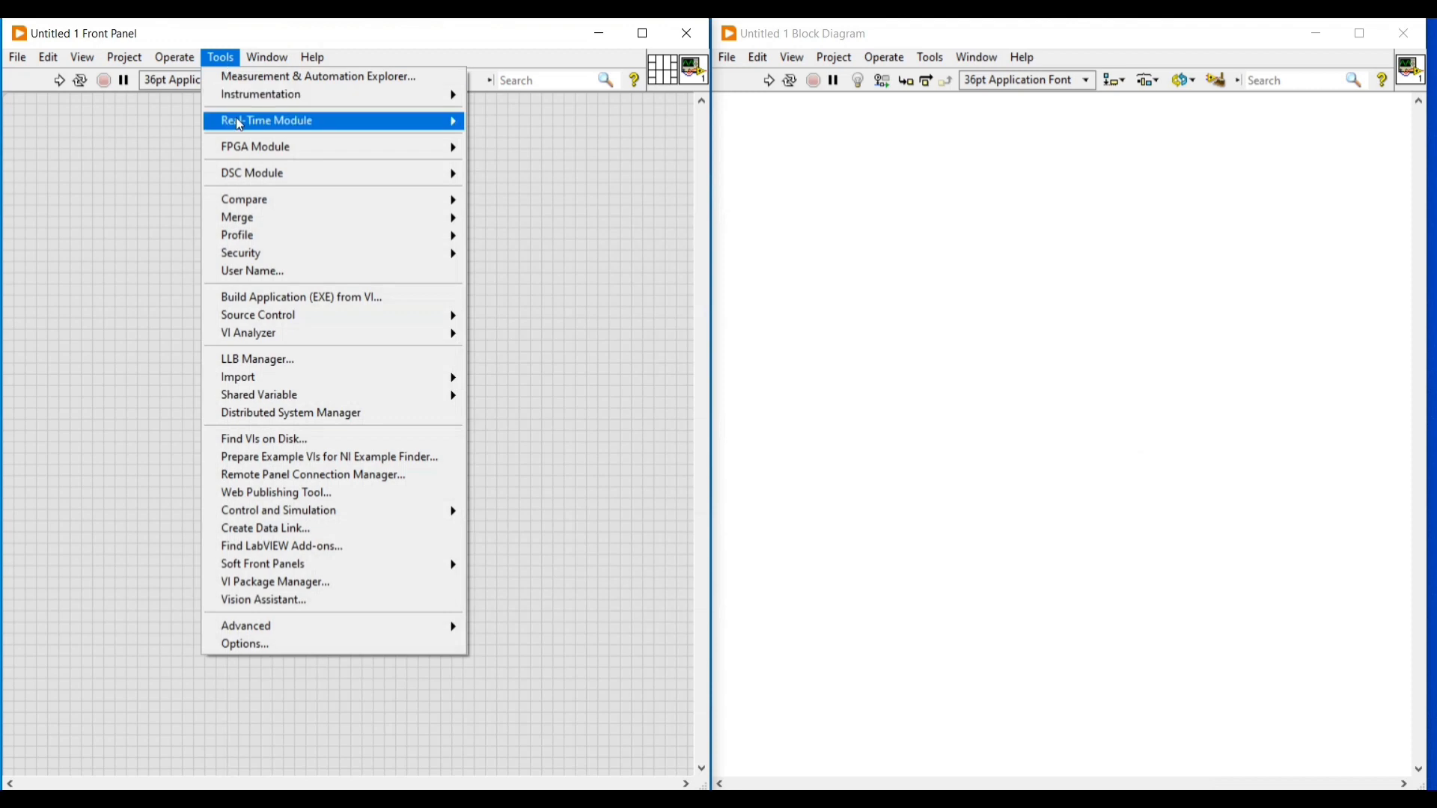
{"action": "mouse_move", "coordinate": [253, 172]}
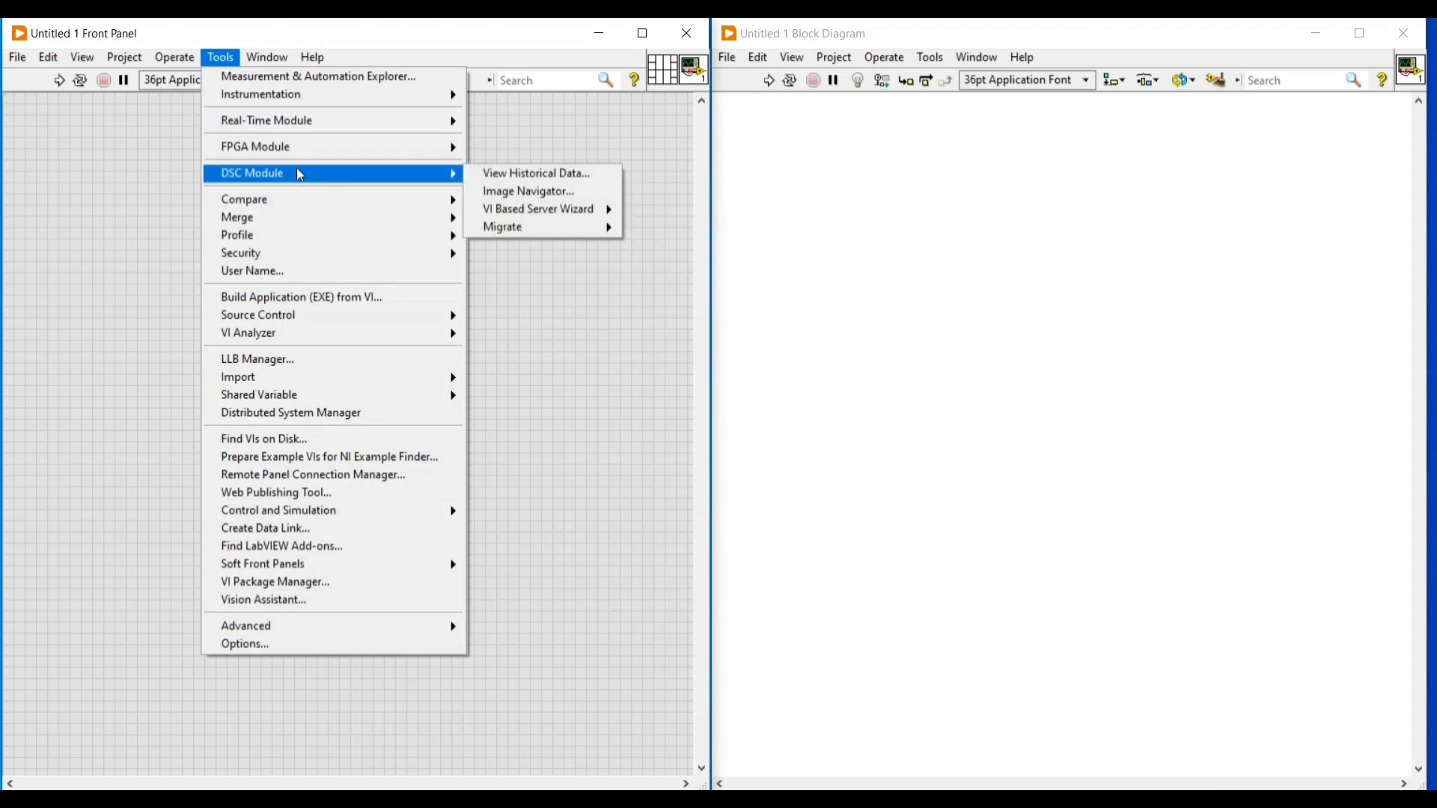
{"action": "mouse_move", "coordinate": [403, 176]}
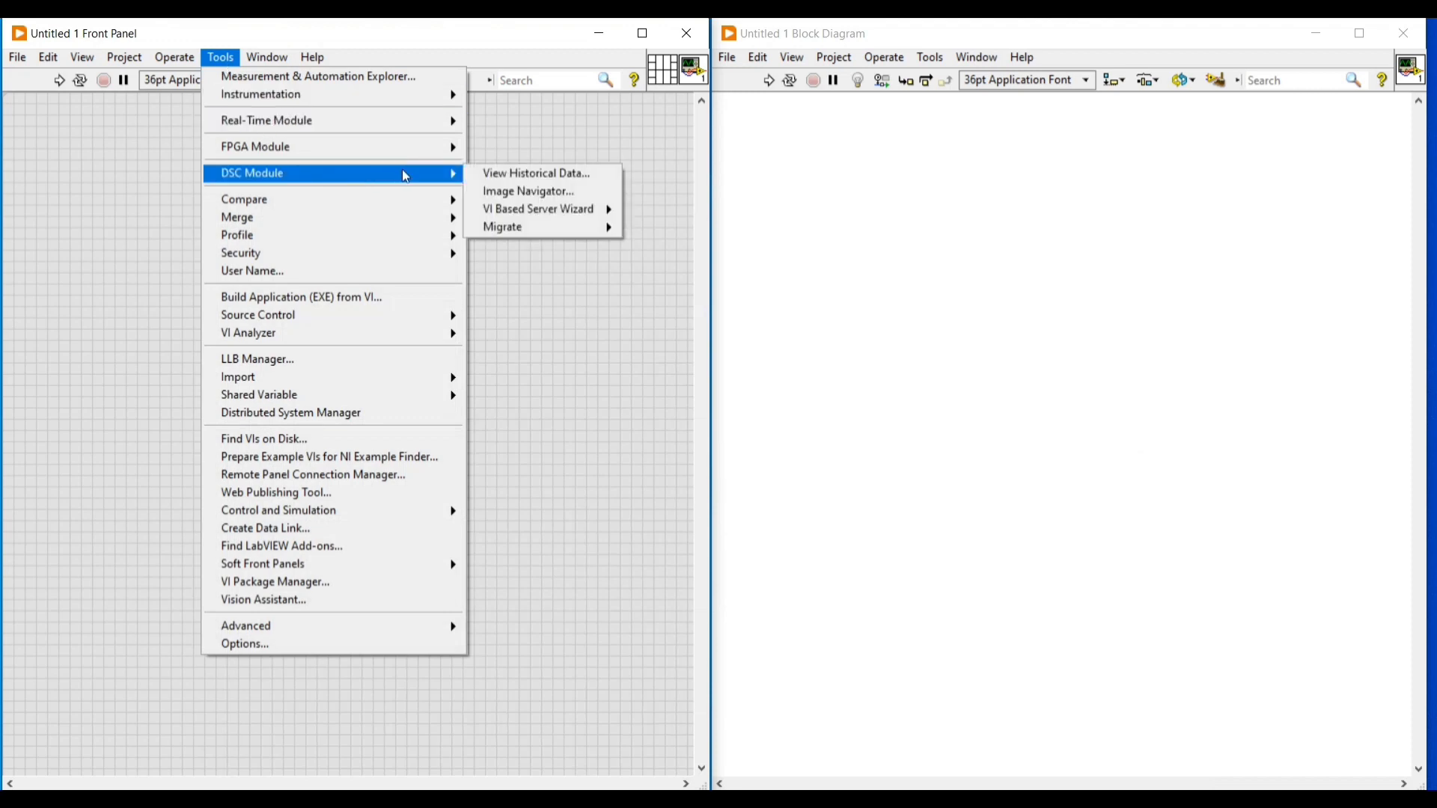
{"action": "mouse_move", "coordinate": [530, 192]}
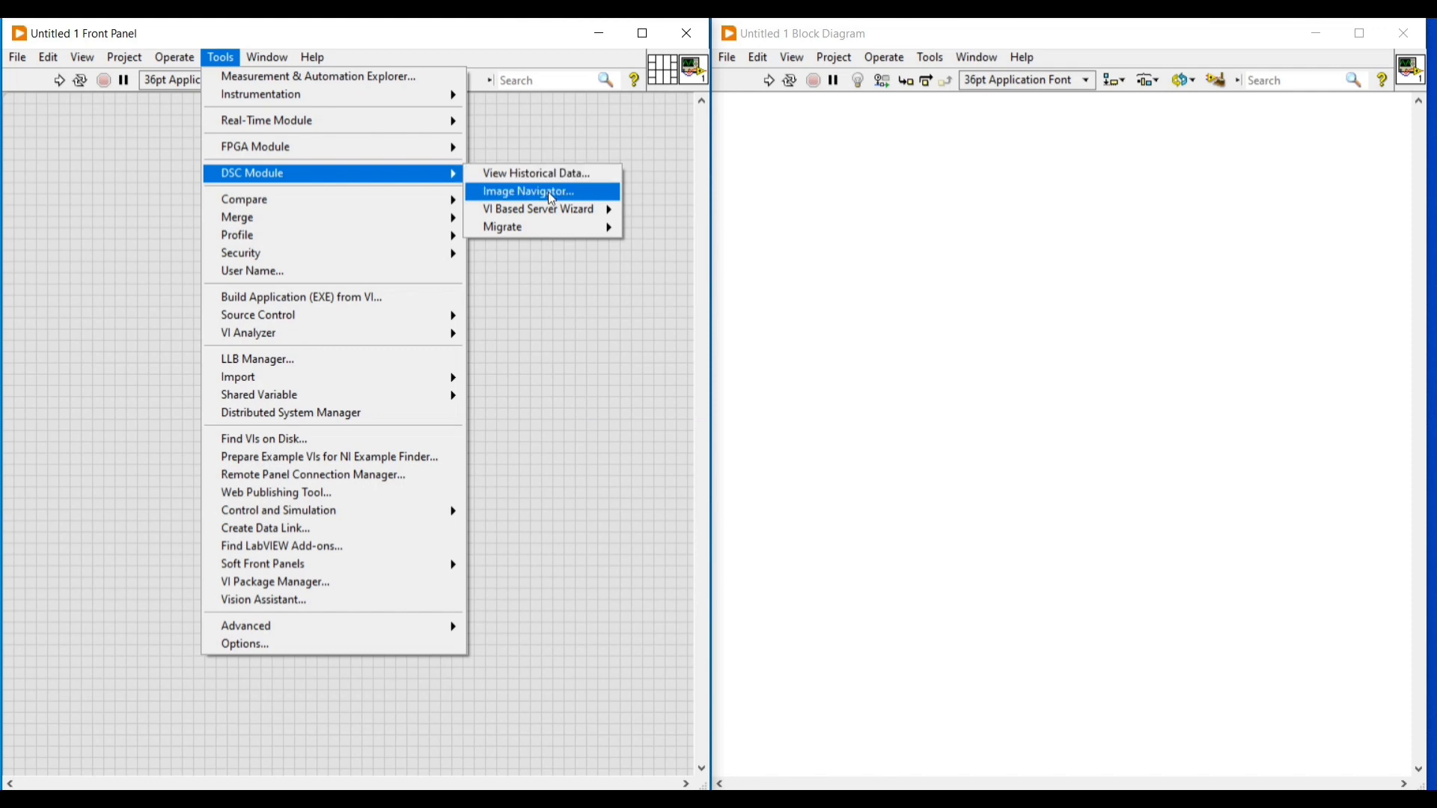
{"action": "left_click", "coordinate": [528, 191]}
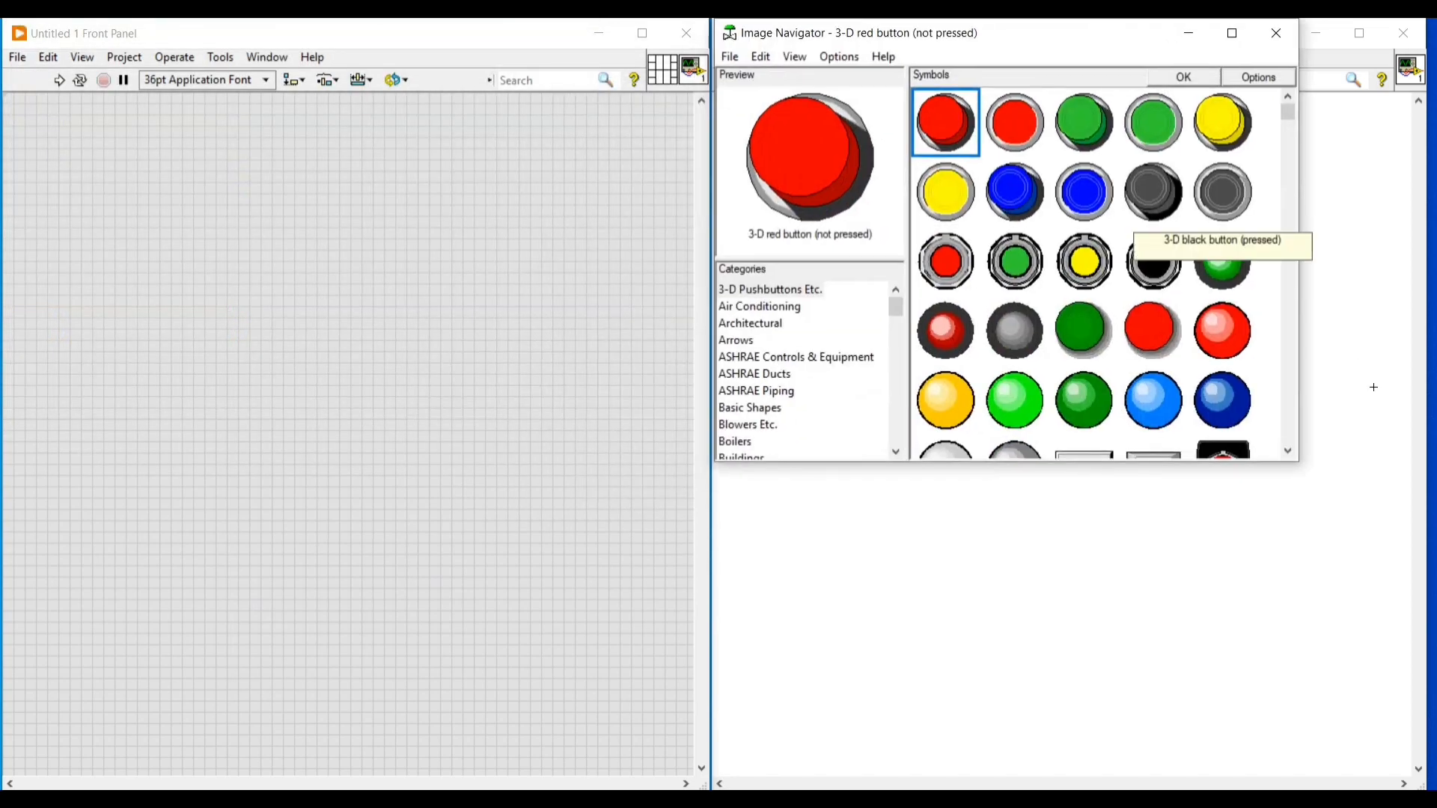
{"action": "mouse_move", "coordinate": [1299, 465]}
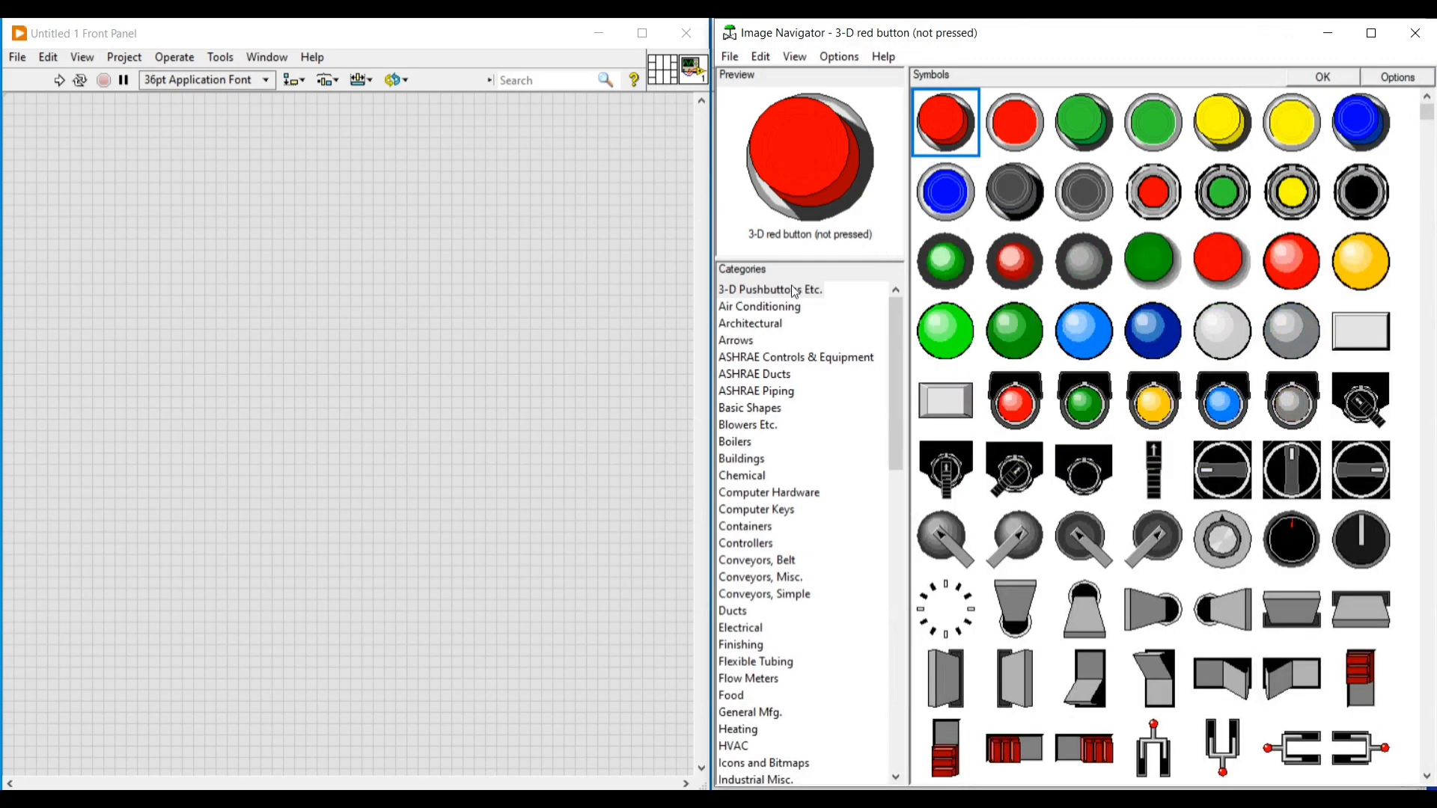
Step: Browse the Air Conditioning, Arrows, ASHRAE Piping, Boilers, Computer Keys, Conveyor, Electrical and Food categories
{"action": "left_click", "coordinate": [759, 306]}
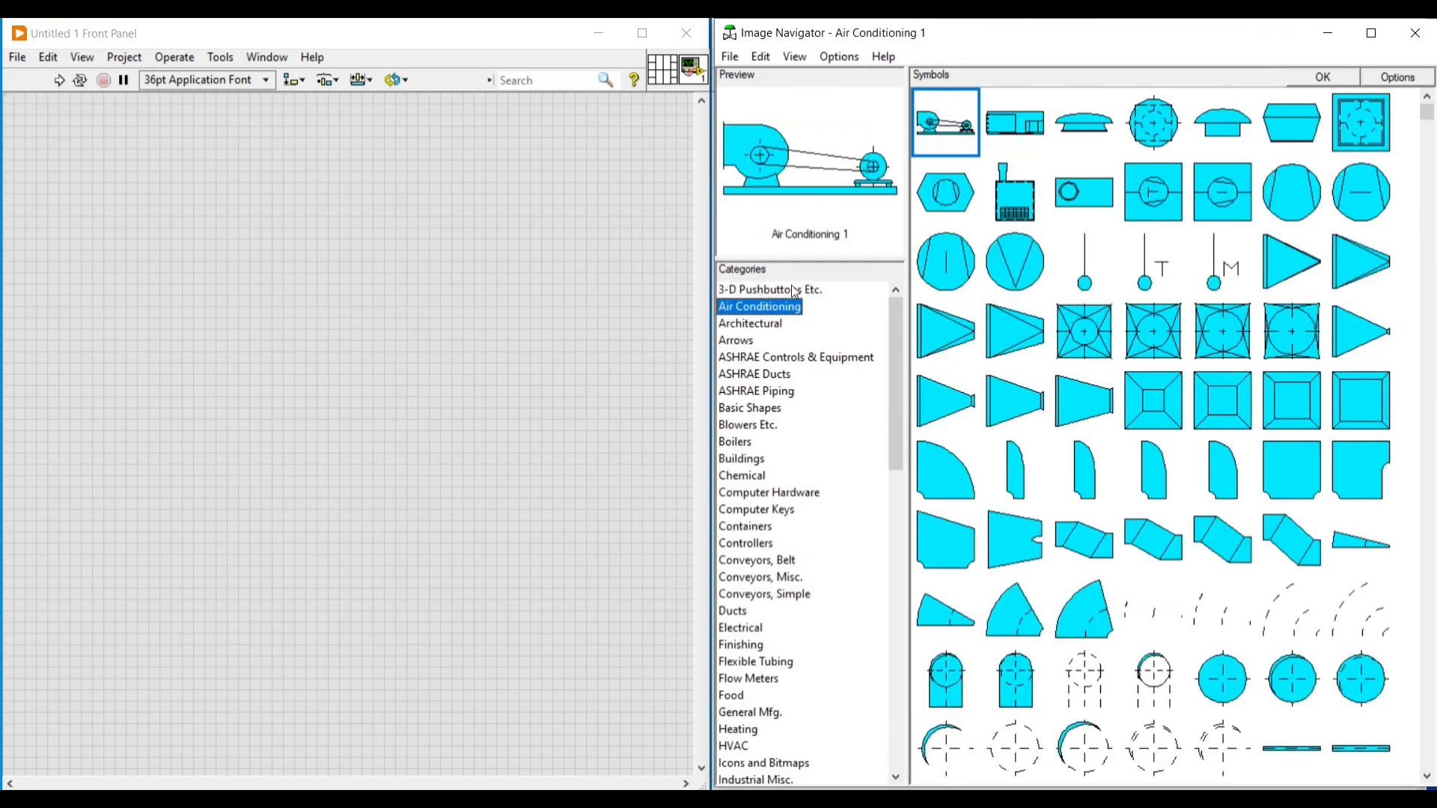
{"action": "left_click", "coordinate": [735, 340]}
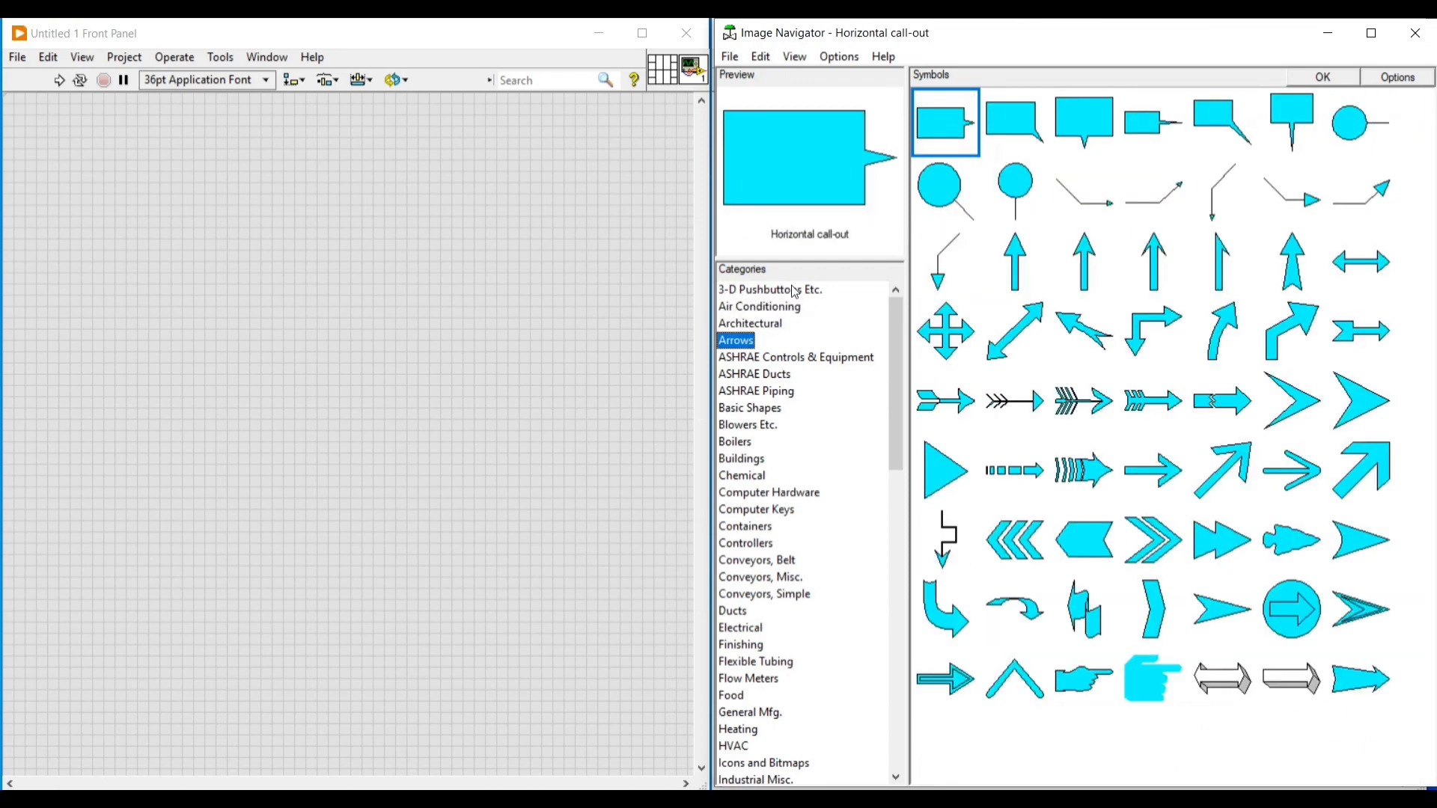
{"action": "left_click", "coordinate": [756, 391]}
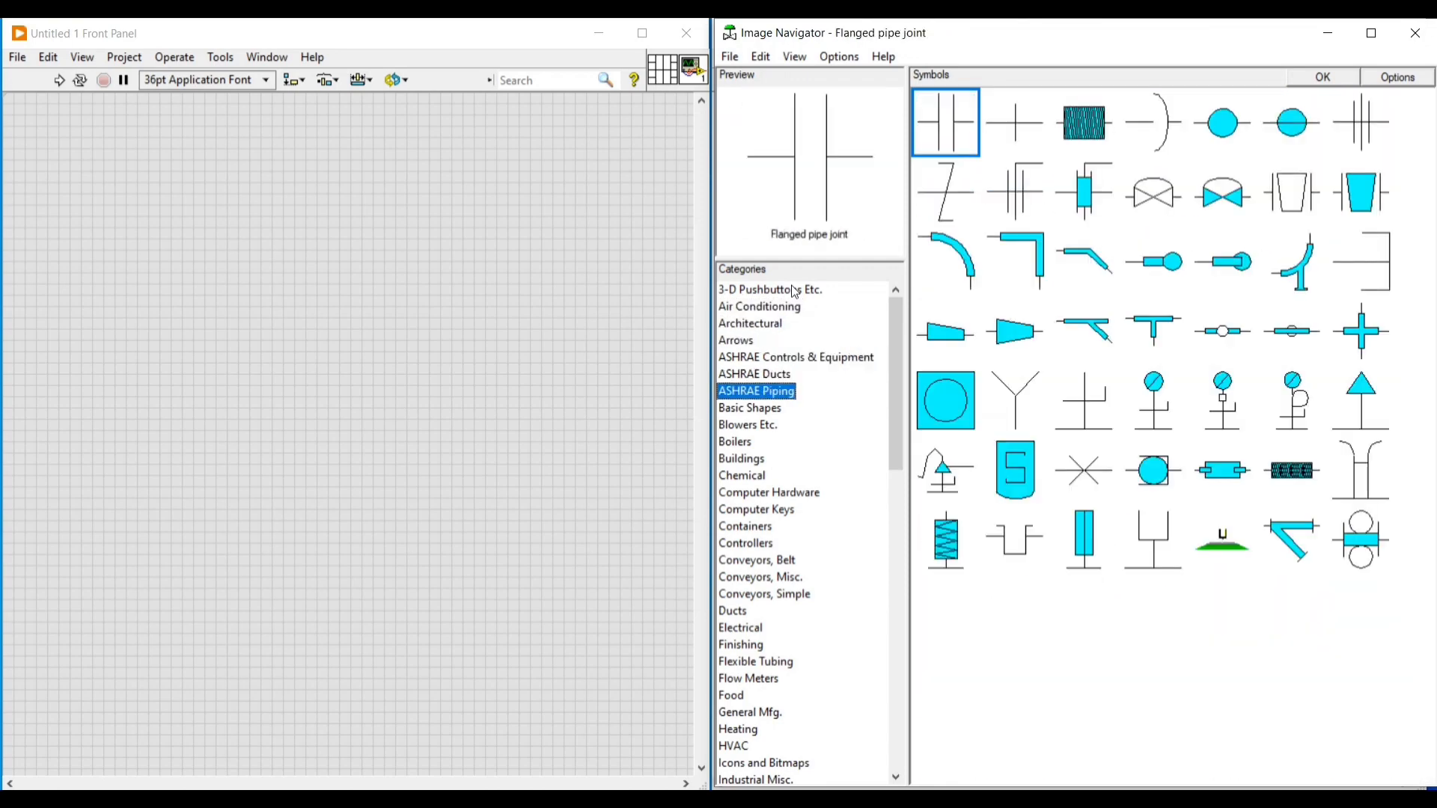
{"action": "left_click", "coordinate": [735, 441]}
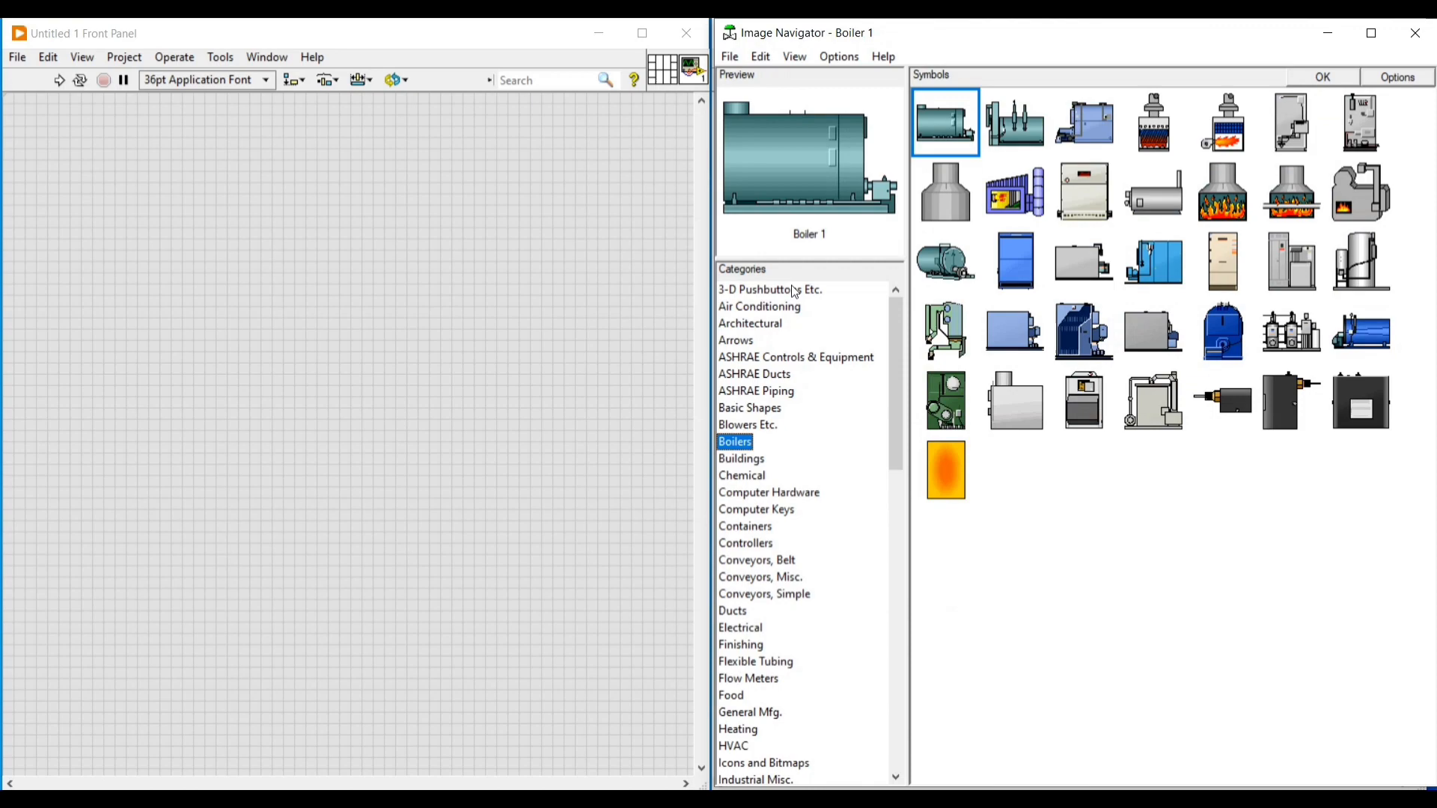
{"action": "left_click", "coordinate": [756, 509]}
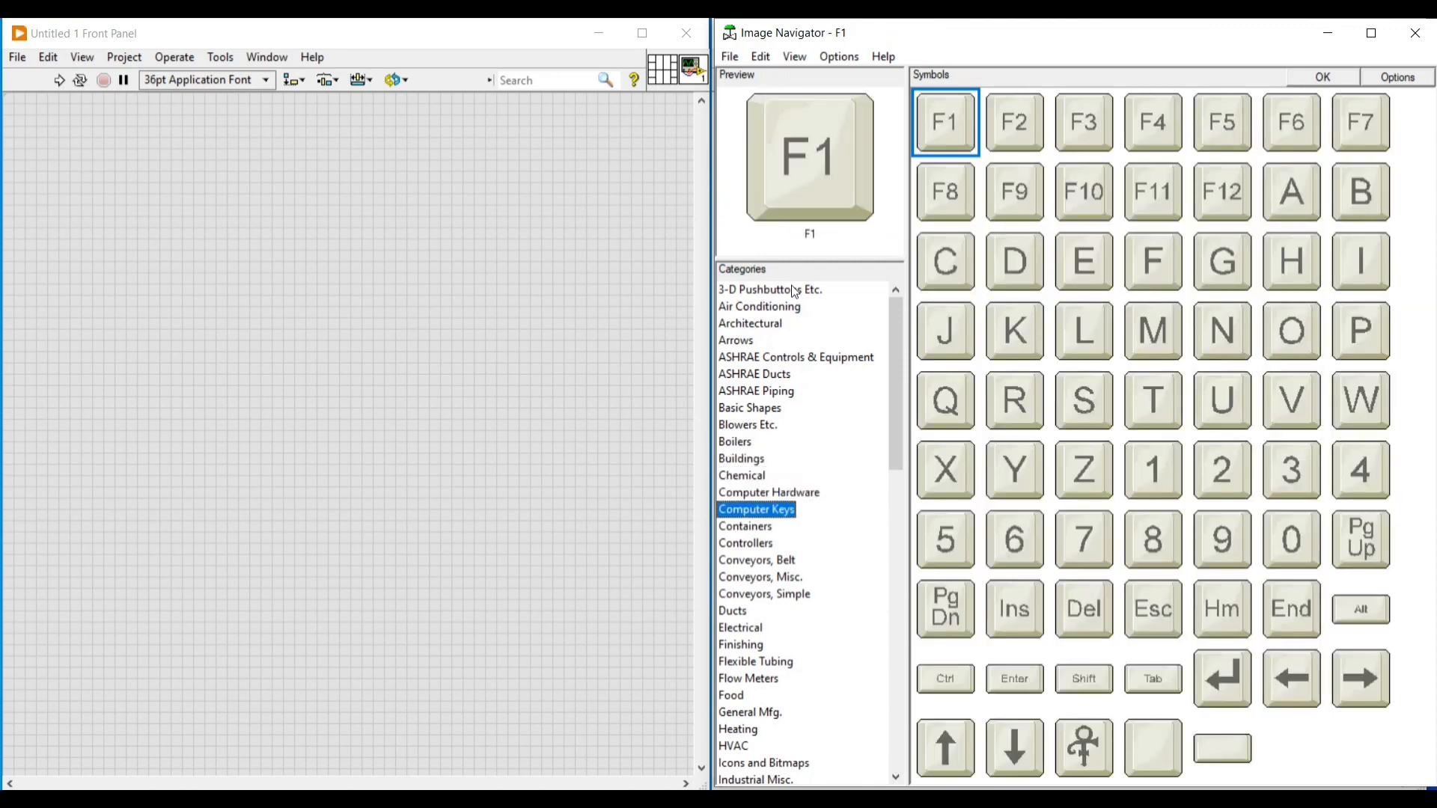
{"action": "left_click", "coordinate": [760, 576]}
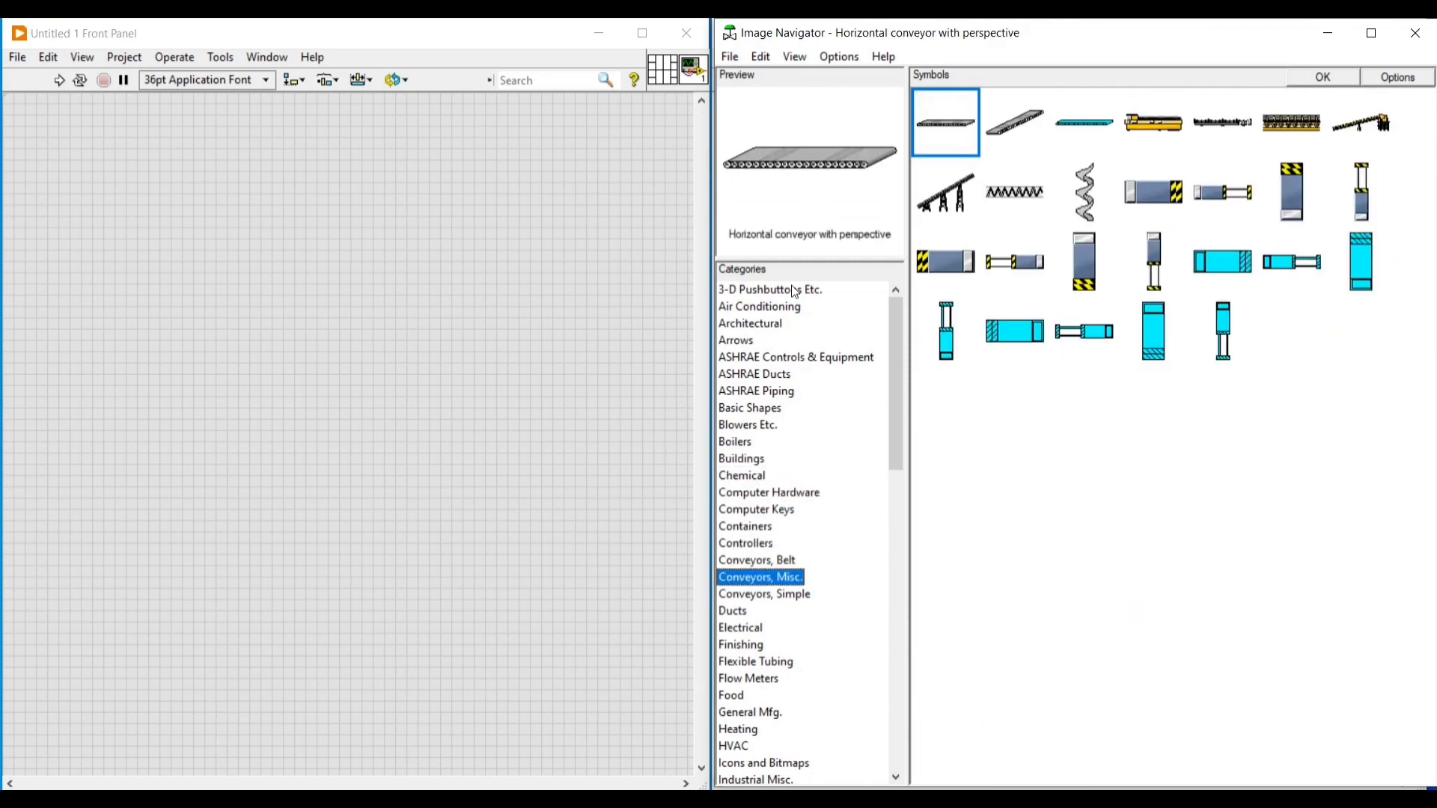
{"action": "left_click", "coordinate": [740, 628]}
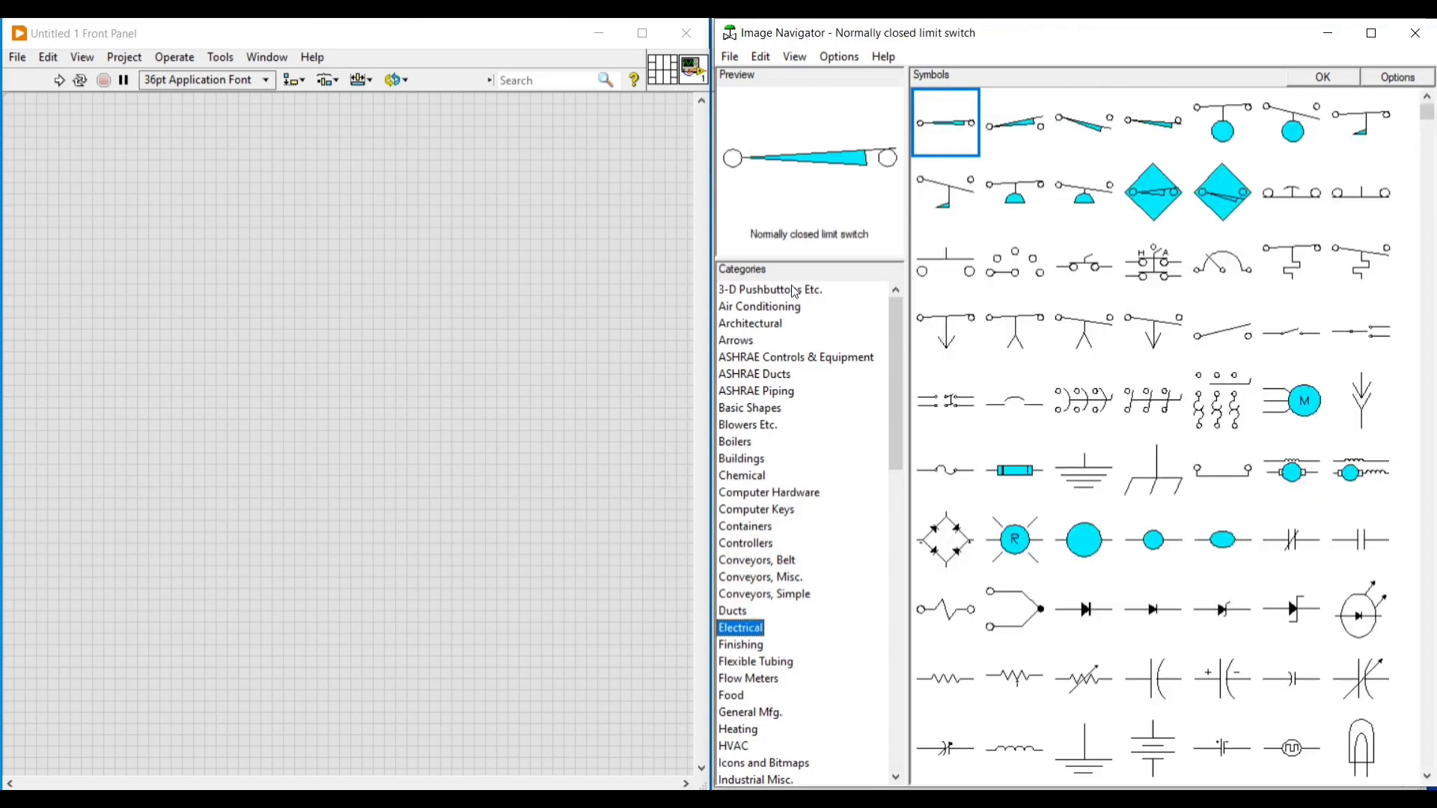
{"action": "left_click", "coordinate": [731, 695]}
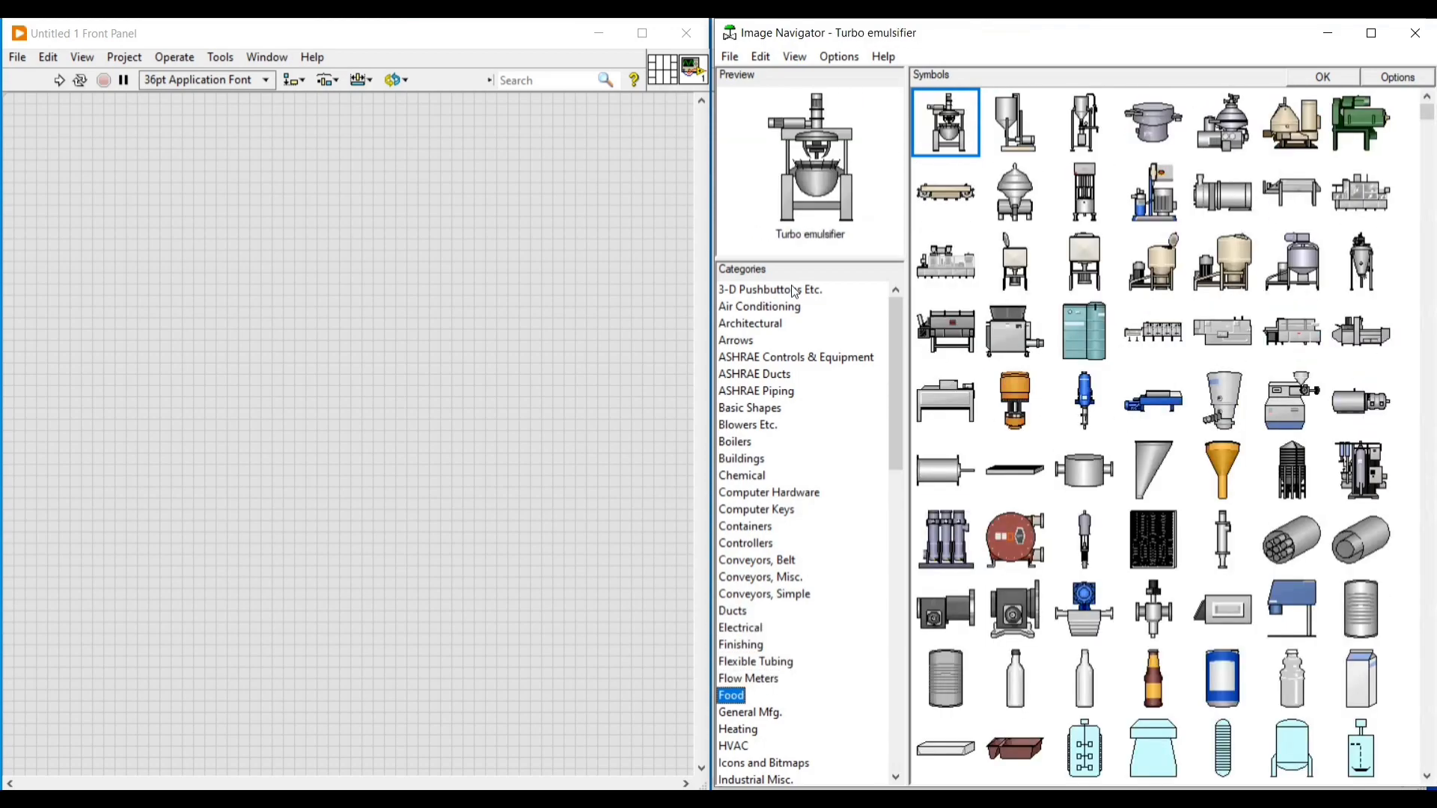
Step: Browse Icons and Bitmaps through Wire & Cable and Panels, ending on Power symbols
{"action": "left_click", "coordinate": [764, 763]}
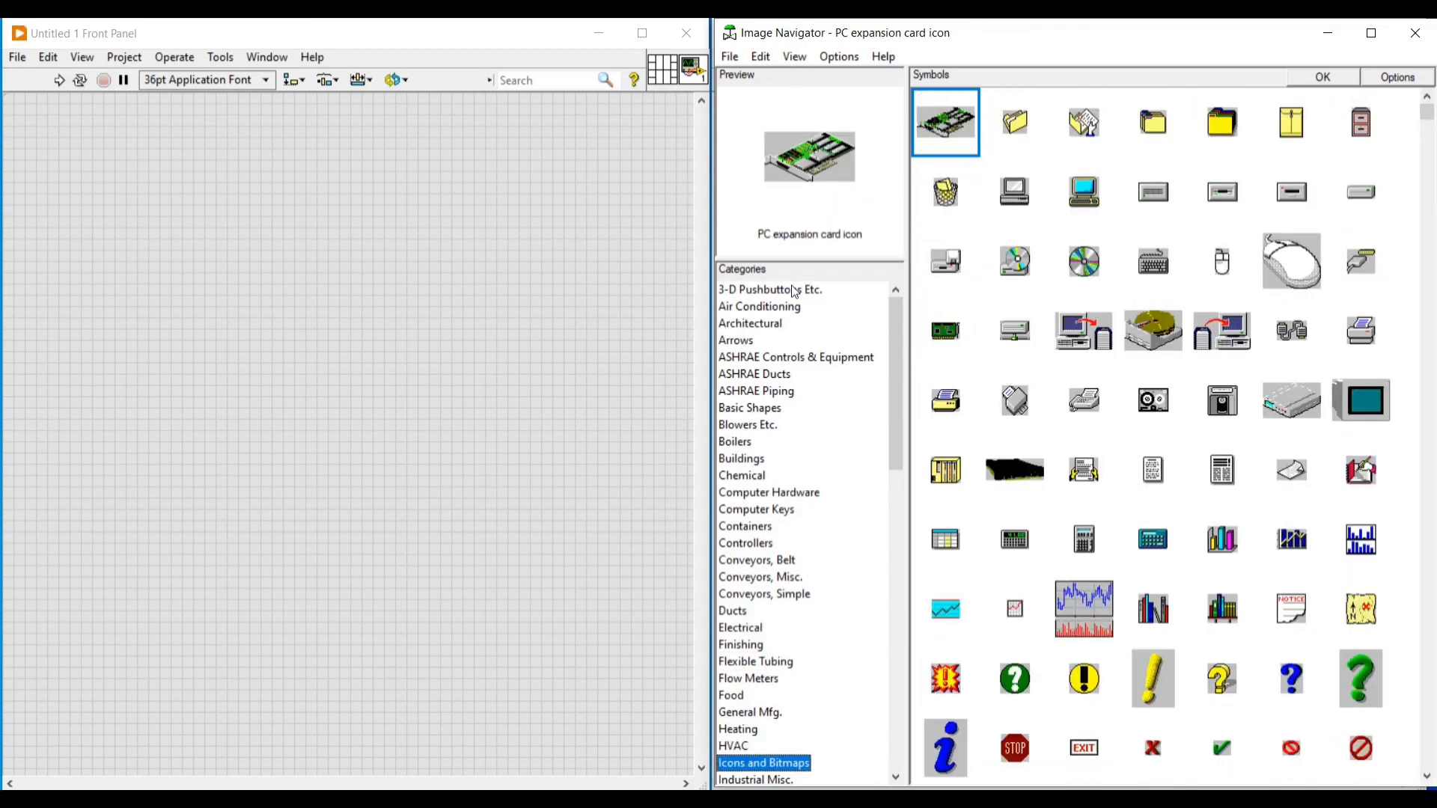
{"action": "left_click", "coordinate": [746, 763]}
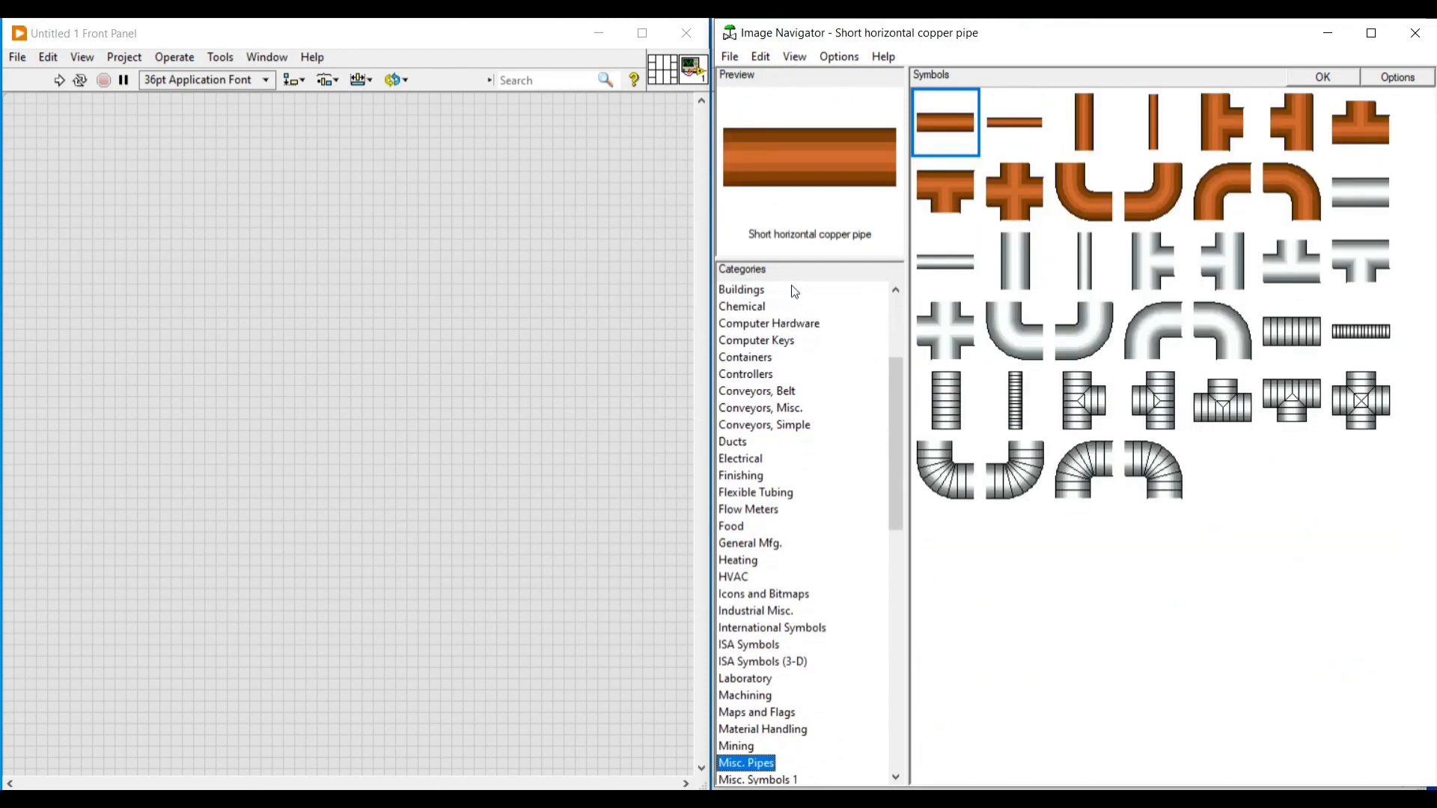
{"action": "left_click", "coordinate": [742, 763]}
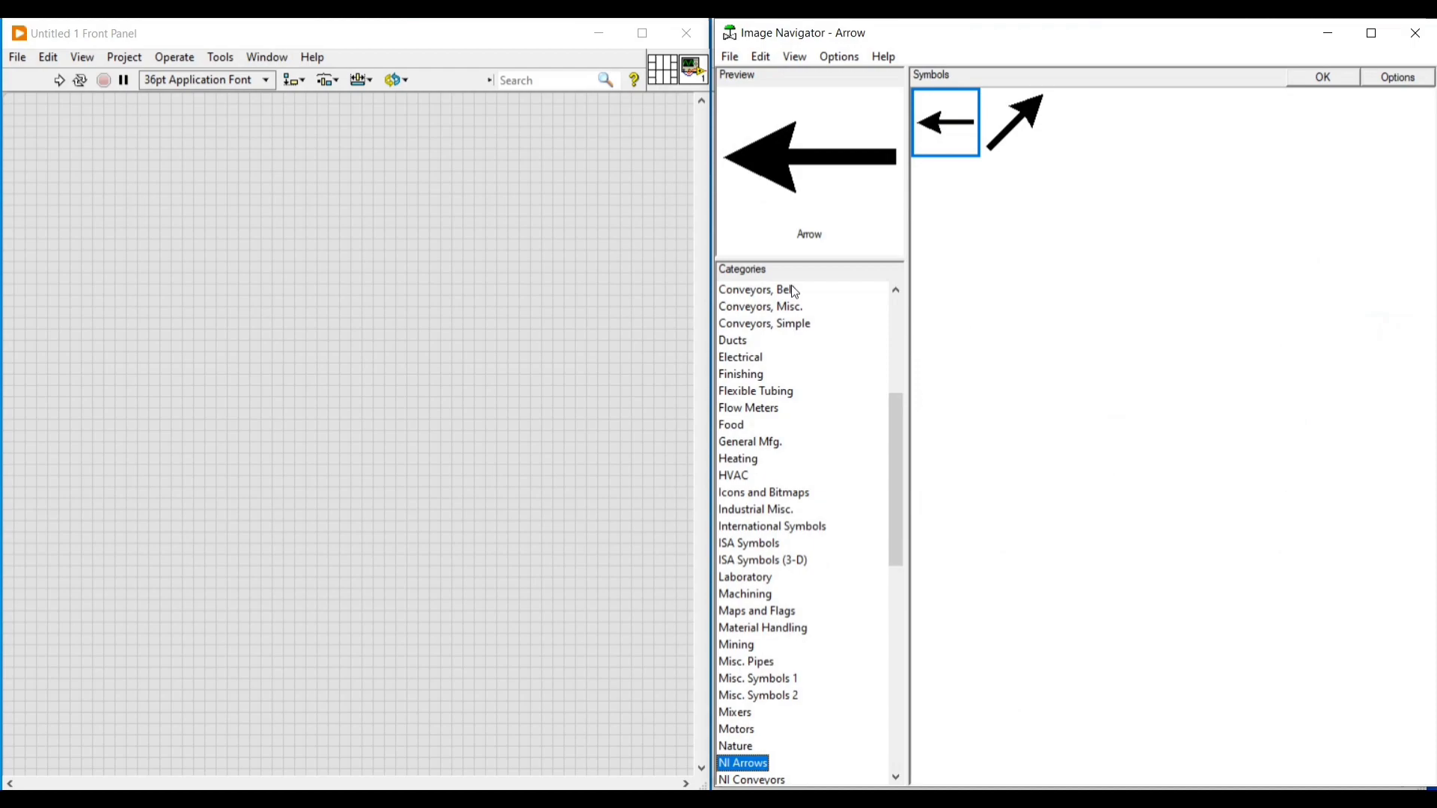
{"action": "left_click", "coordinate": [742, 762]}
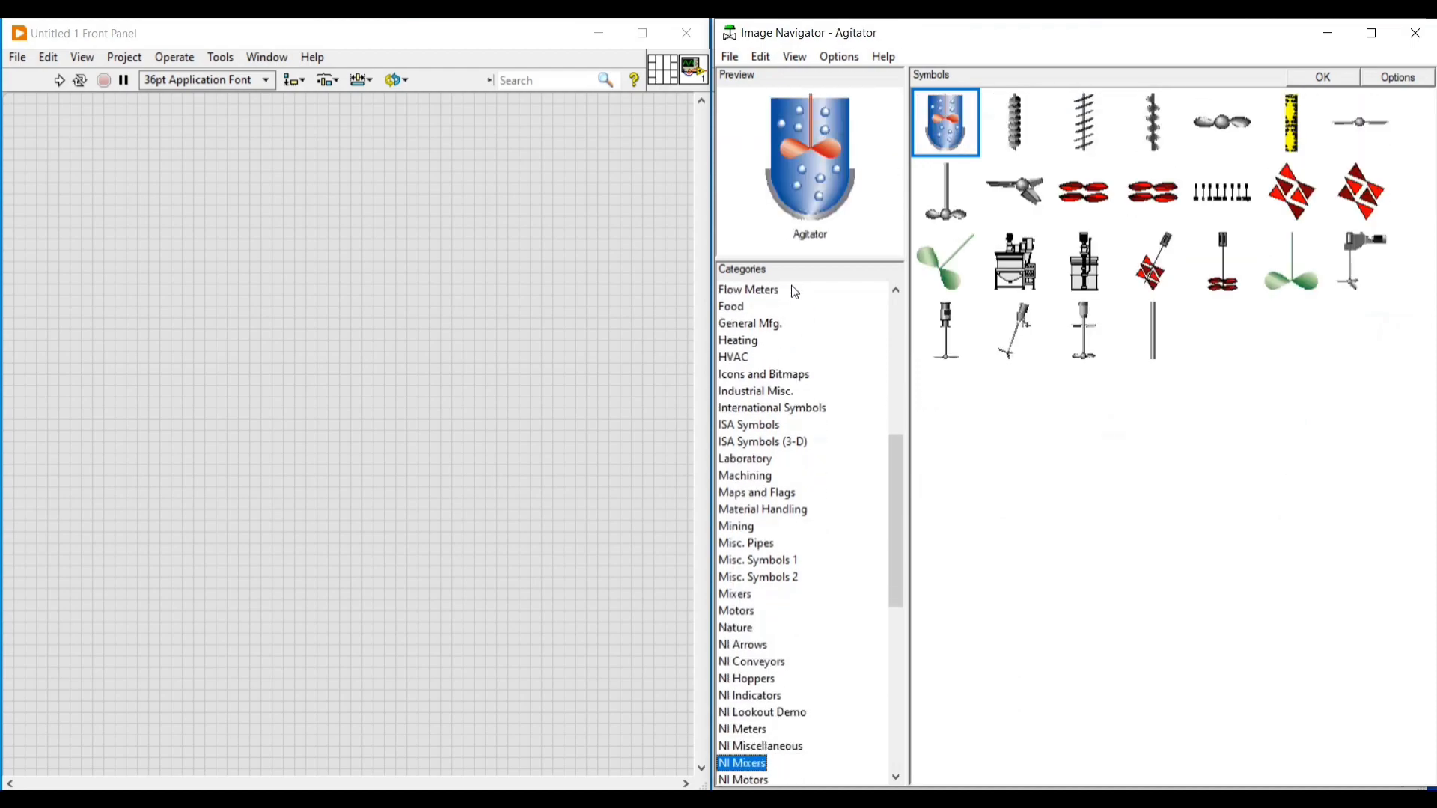
{"action": "left_click", "coordinate": [764, 763]}
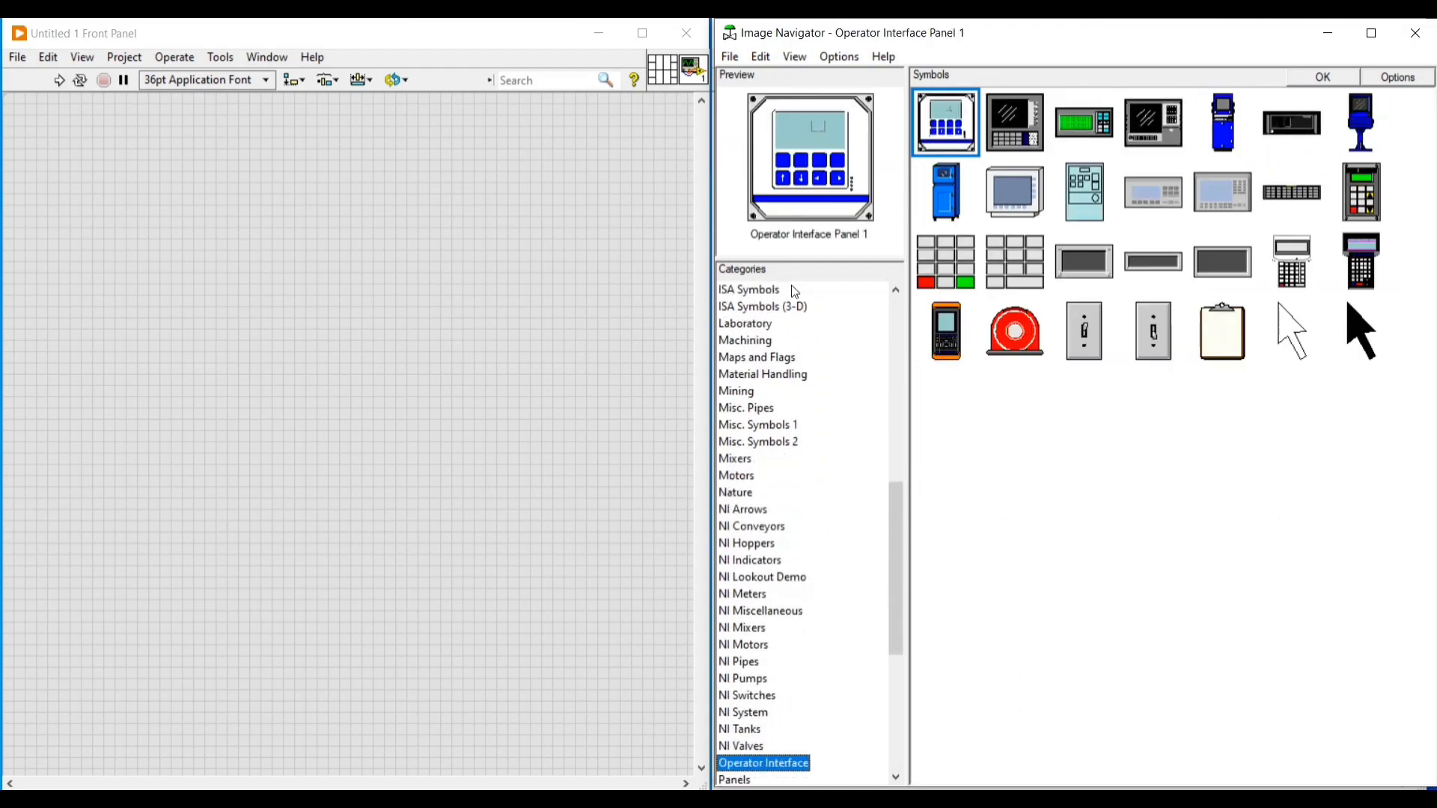
{"action": "left_click", "coordinate": [759, 763]}
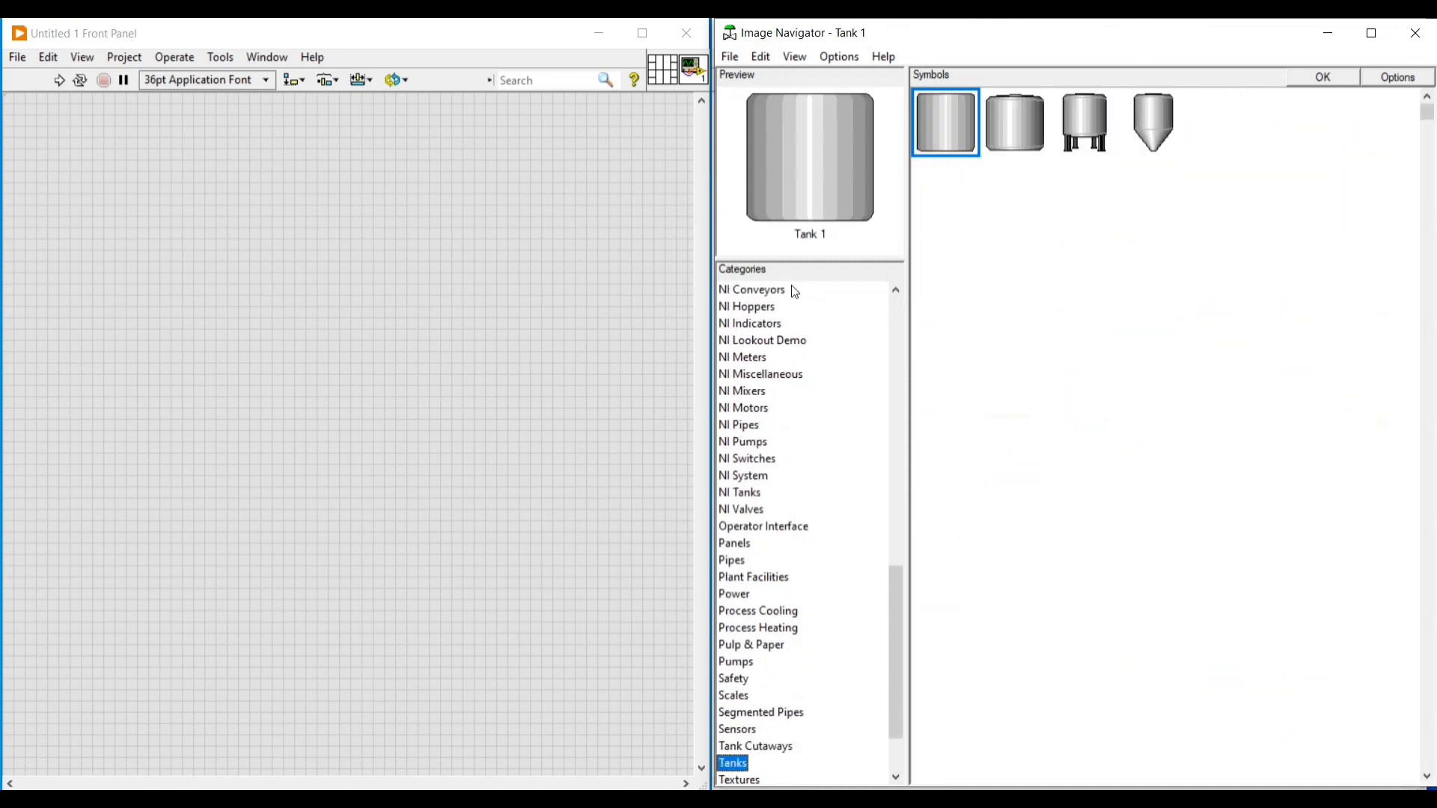
{"action": "left_click", "coordinate": [751, 763]}
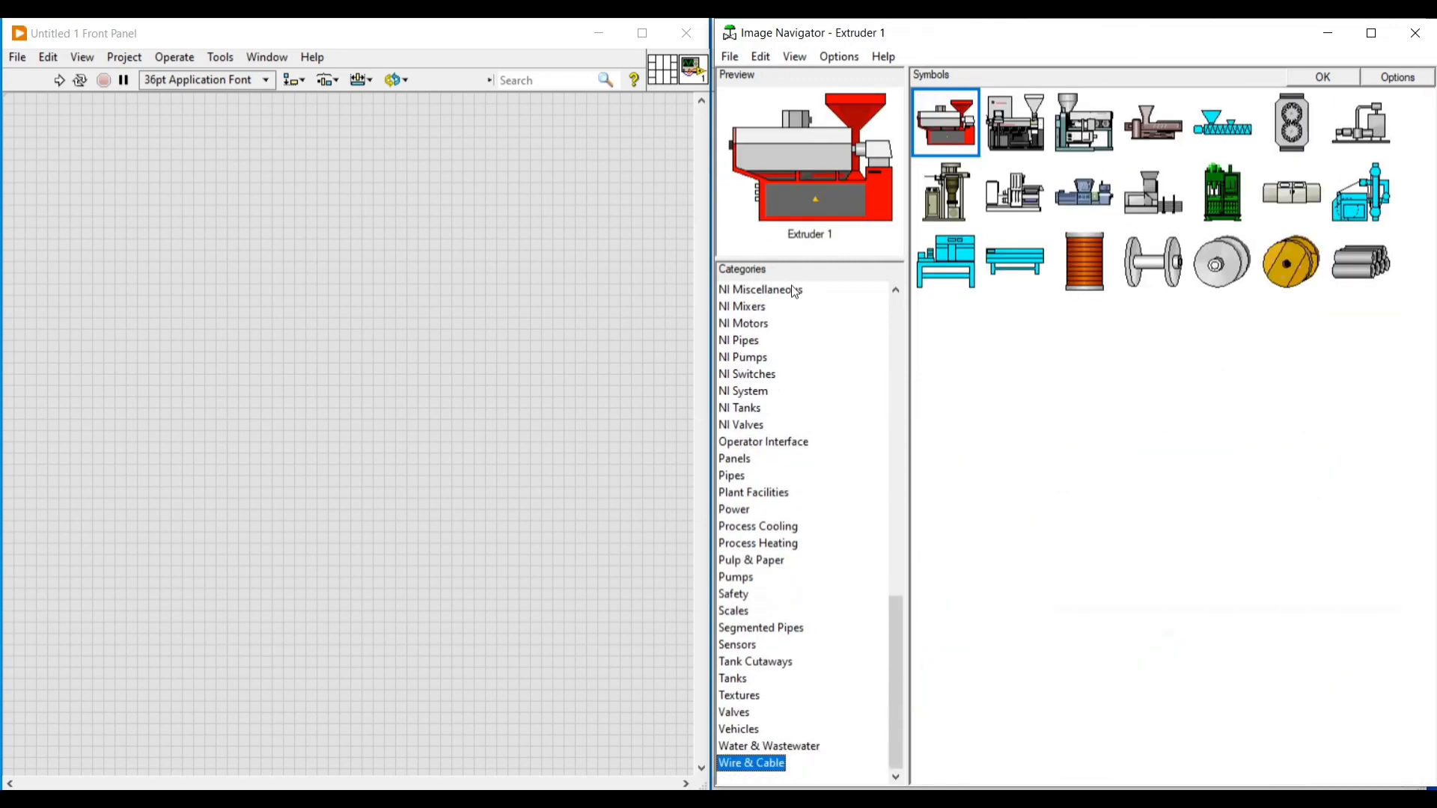
{"action": "mouse_move", "coordinate": [743, 458]}
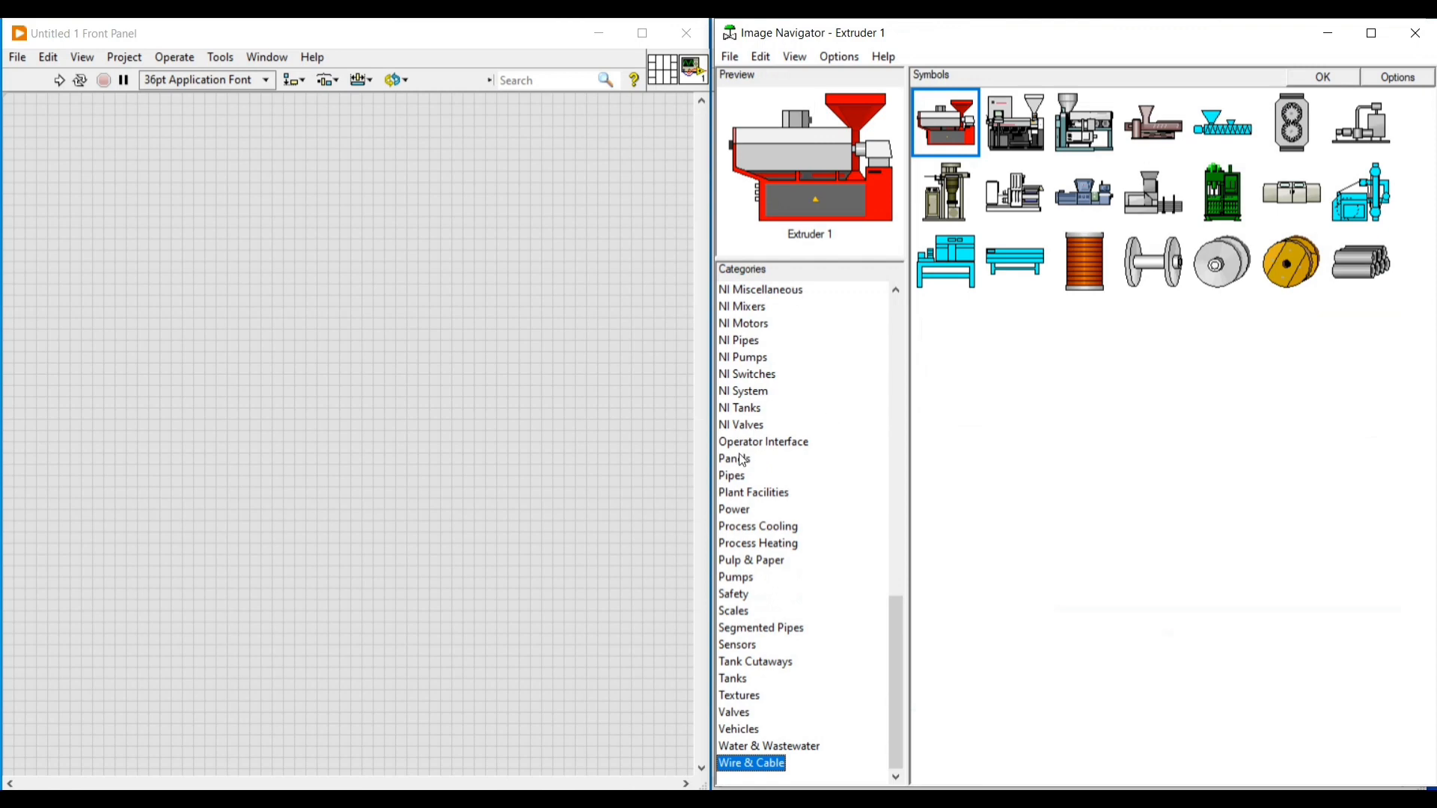
{"action": "left_click", "coordinate": [735, 458]}
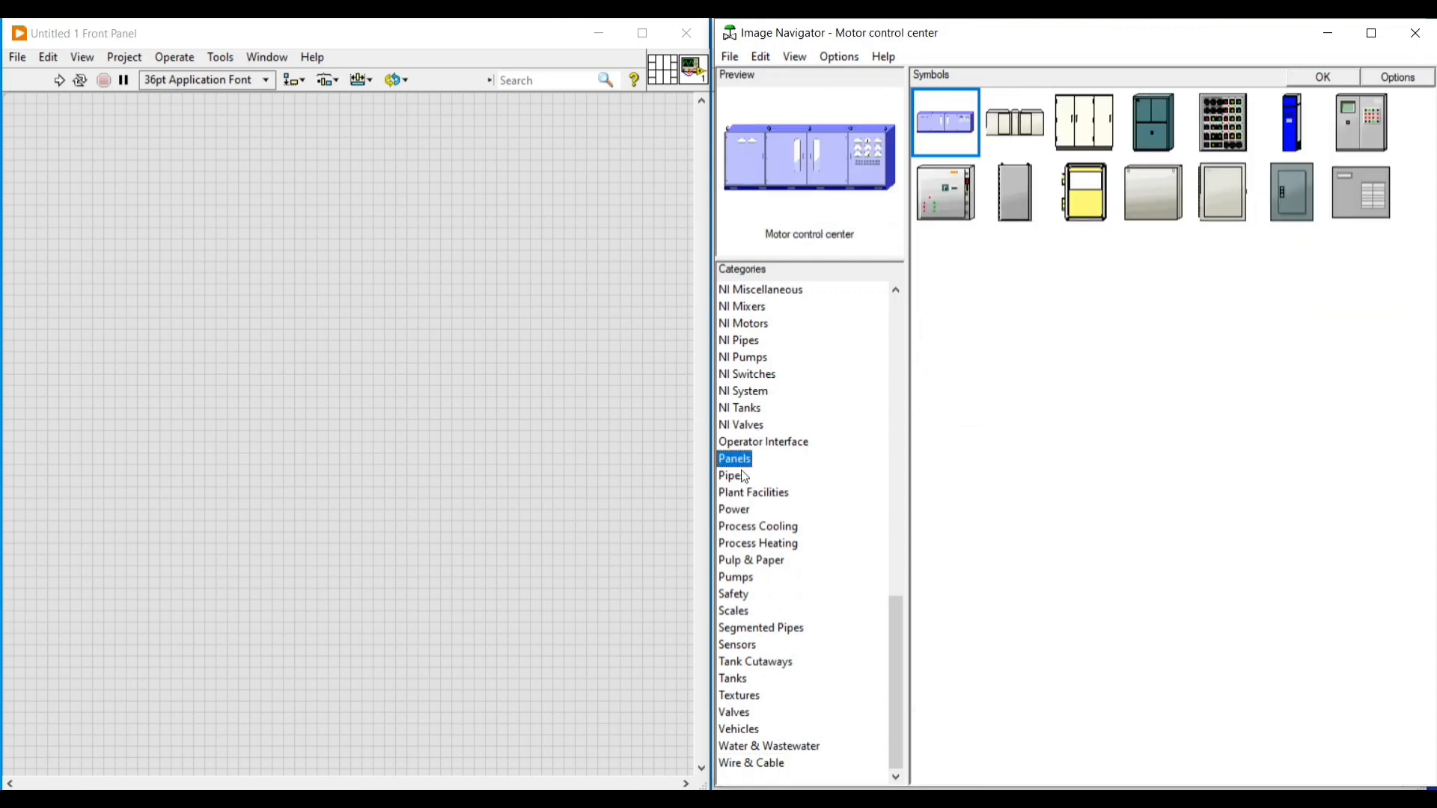
{"action": "left_click", "coordinate": [733, 510]}
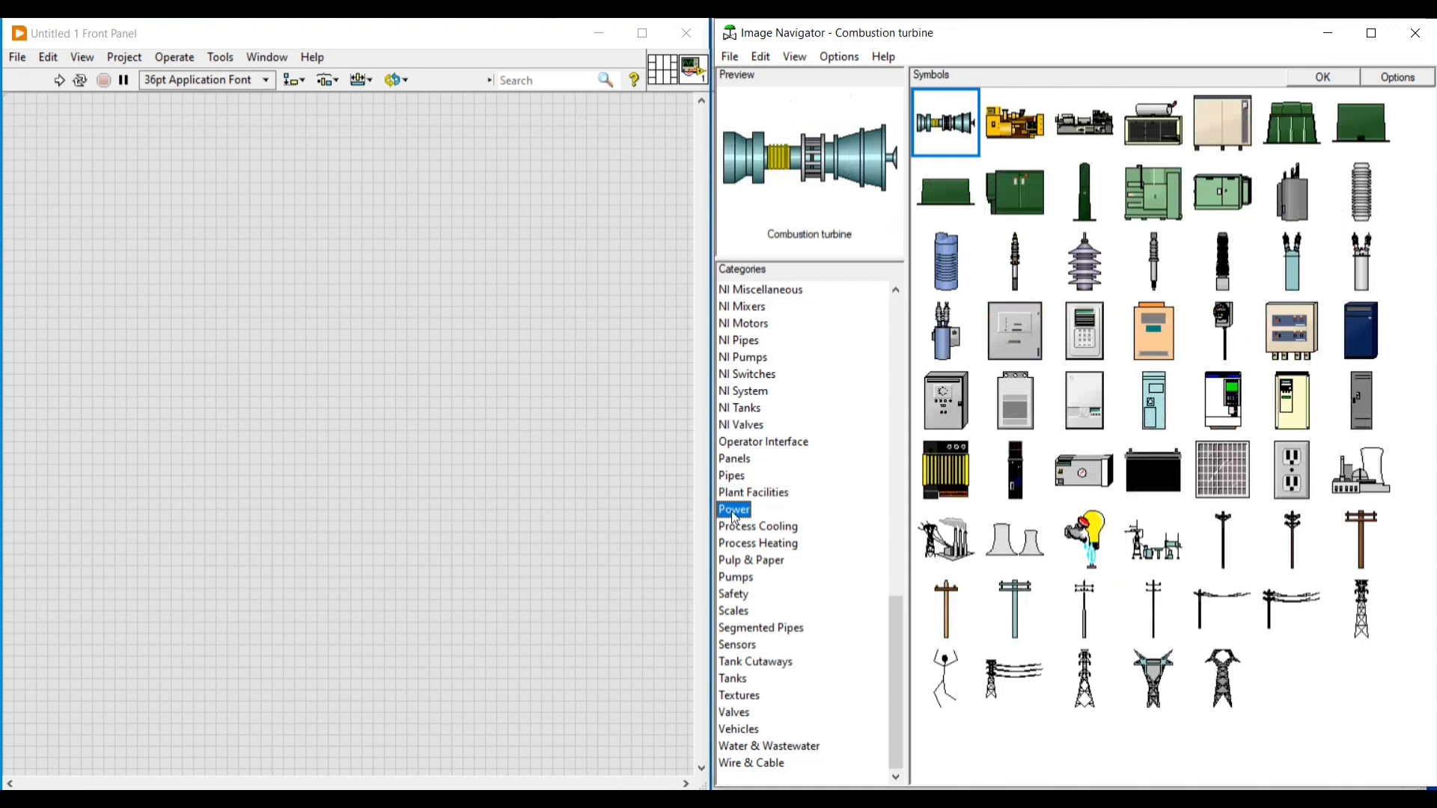
Step: Drop the selected combustion turbine symbol onto the front panel as a large image
{"action": "left_click", "coordinate": [1322, 76]}
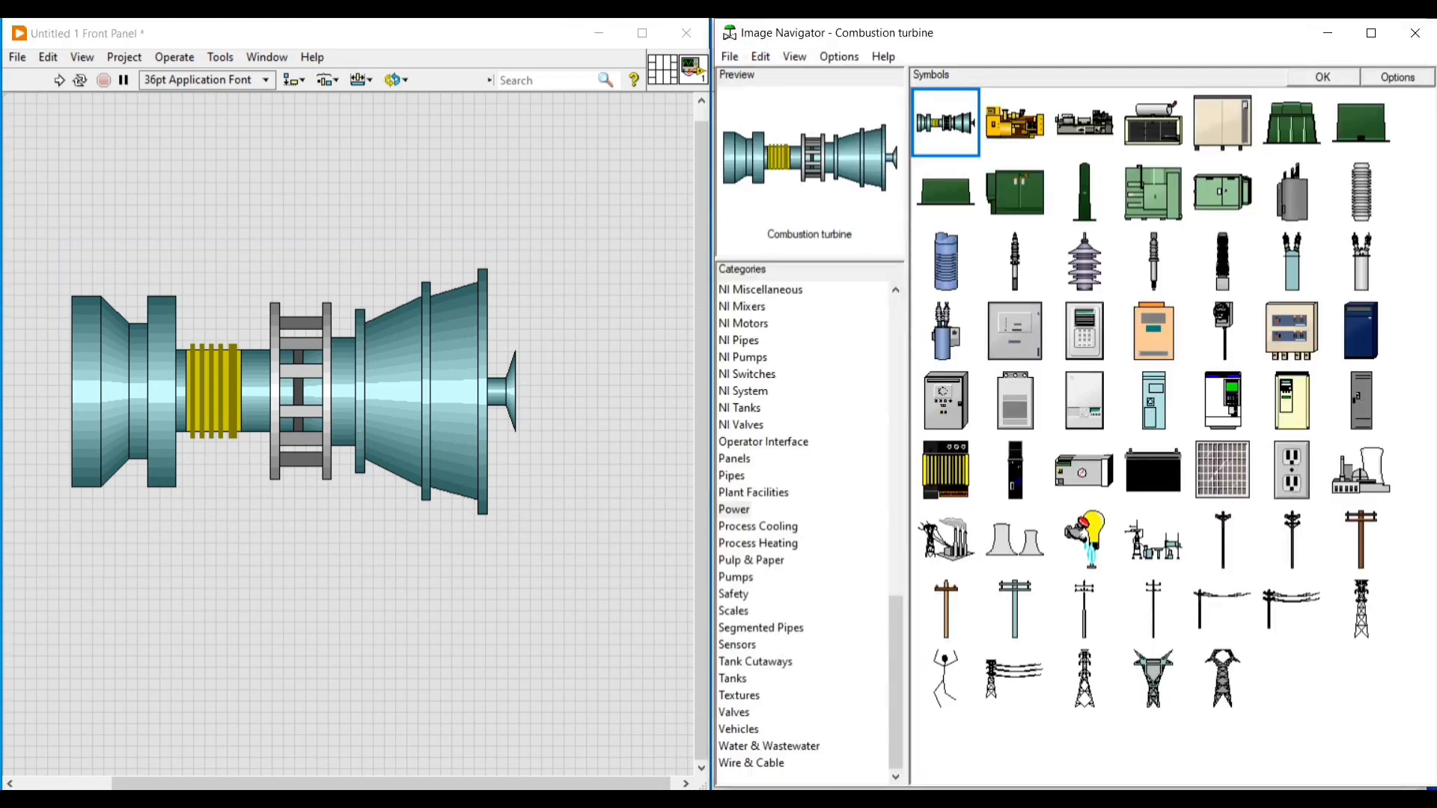
{"action": "mouse_move", "coordinate": [675, 160]}
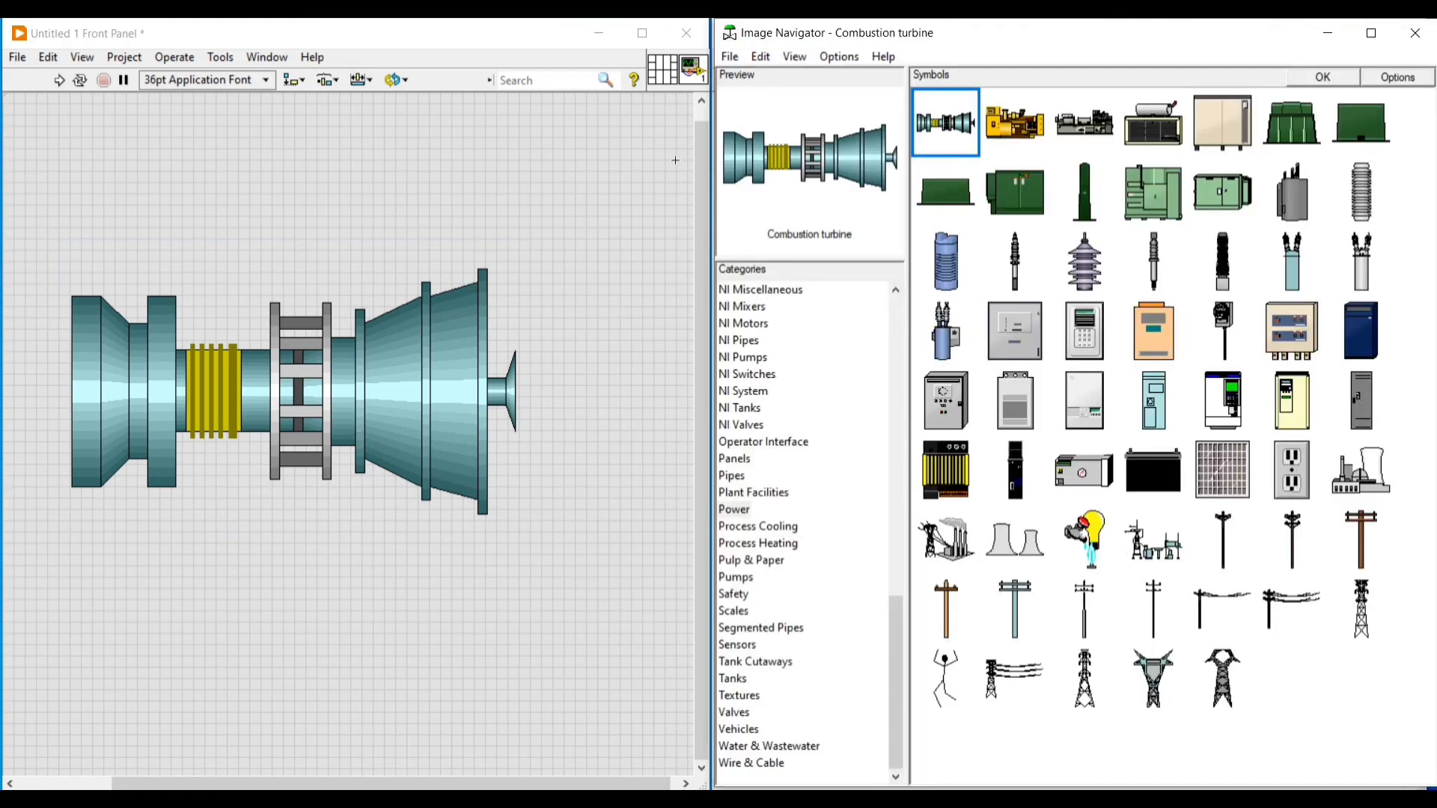